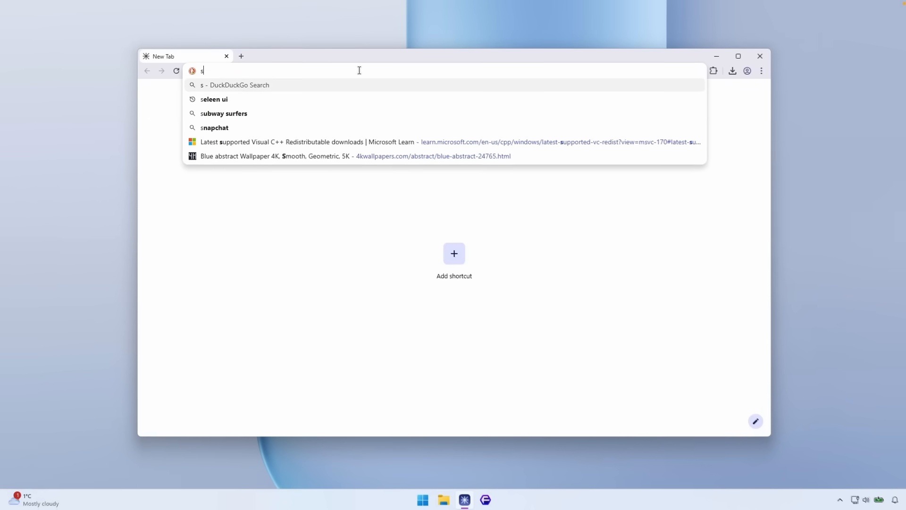
Search DuckDuckGo for 'seleen ui' and view Seelen UI's Microsoft Store page in the Store app.
{"action": "left_click", "coordinate": [213, 98]}
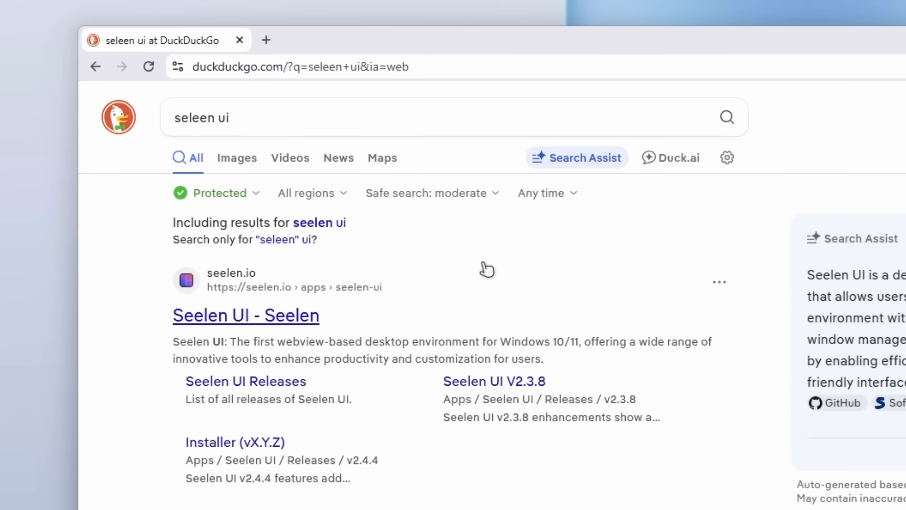
{"action": "scroll", "scroll_direction": "down", "scroll_amount": 3}
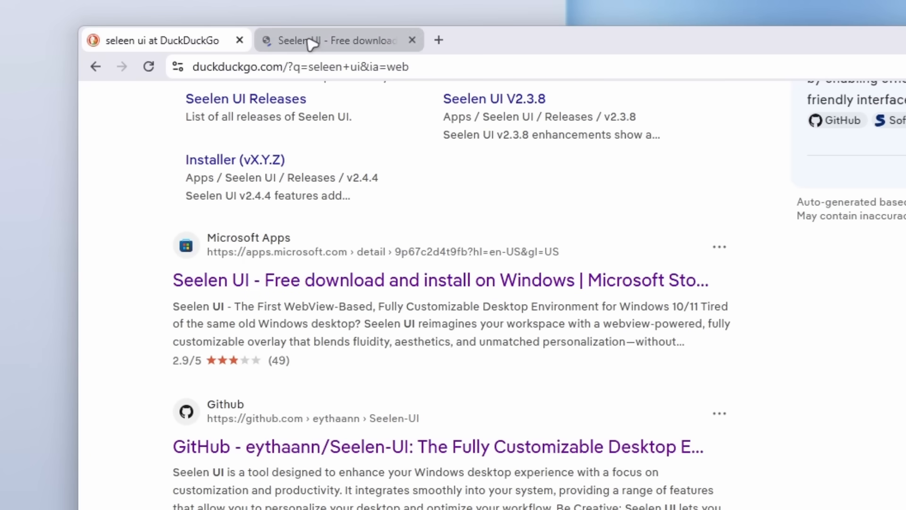
{"action": "left_click", "coordinate": [324, 40]}
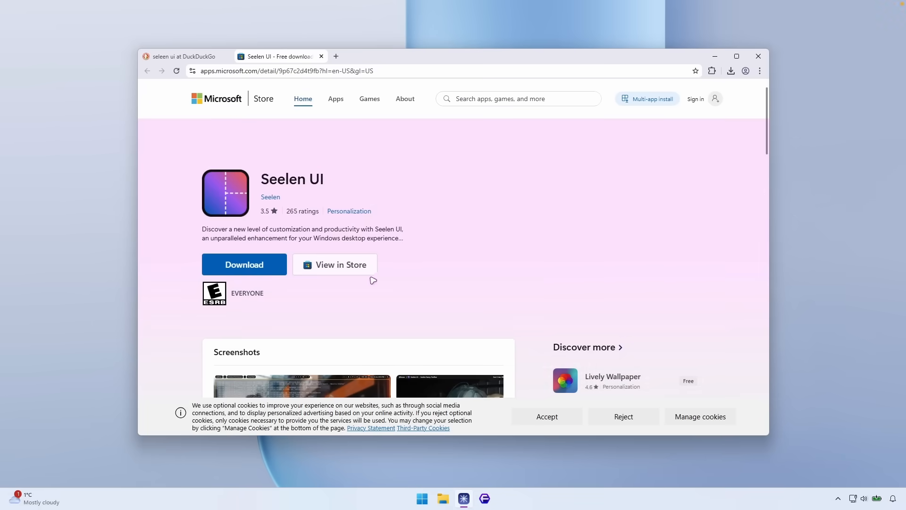
{"action": "left_click", "coordinate": [334, 265]}
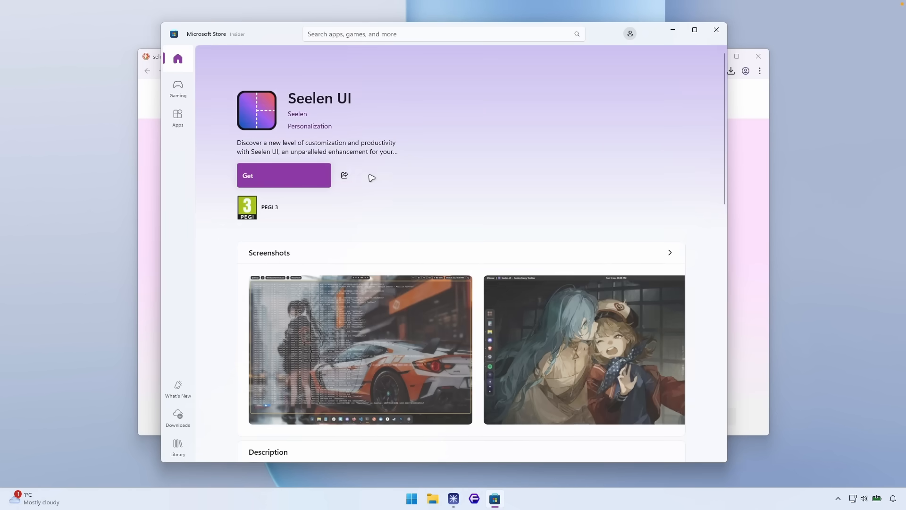
{"action": "left_click", "coordinate": [153, 56]}
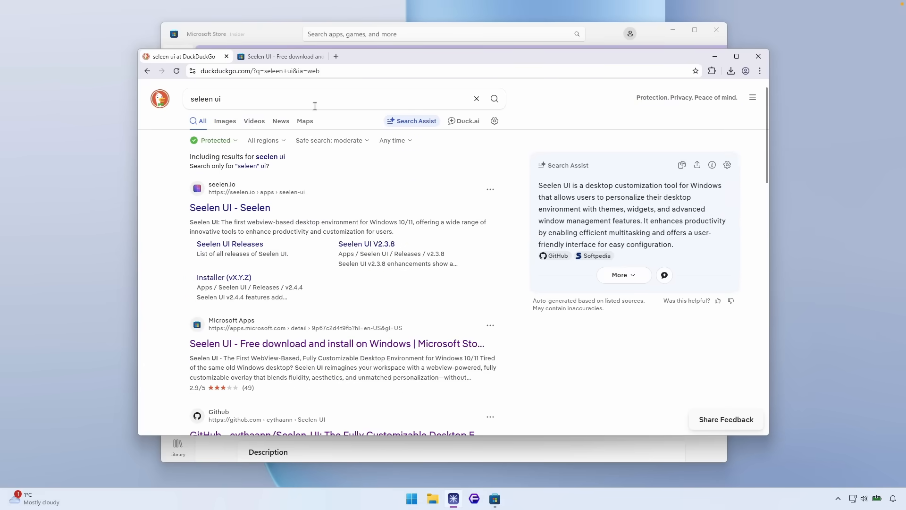
Scroll the Seelen-UI GitHub releases page down to the v2.4.11 assets and x64 setup installer.
{"action": "scroll", "scroll_direction": "down", "scroll_amount": 3}
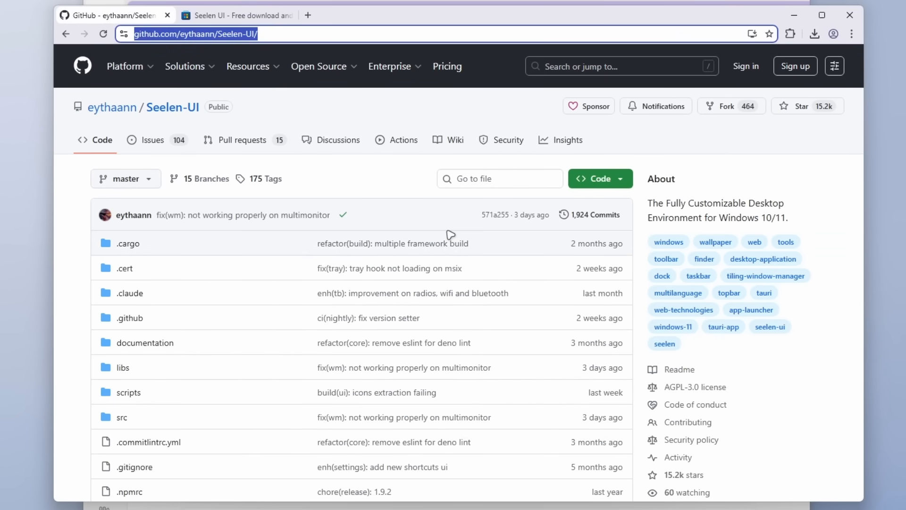
{"action": "scroll", "scroll_direction": "down", "scroll_amount": 3}
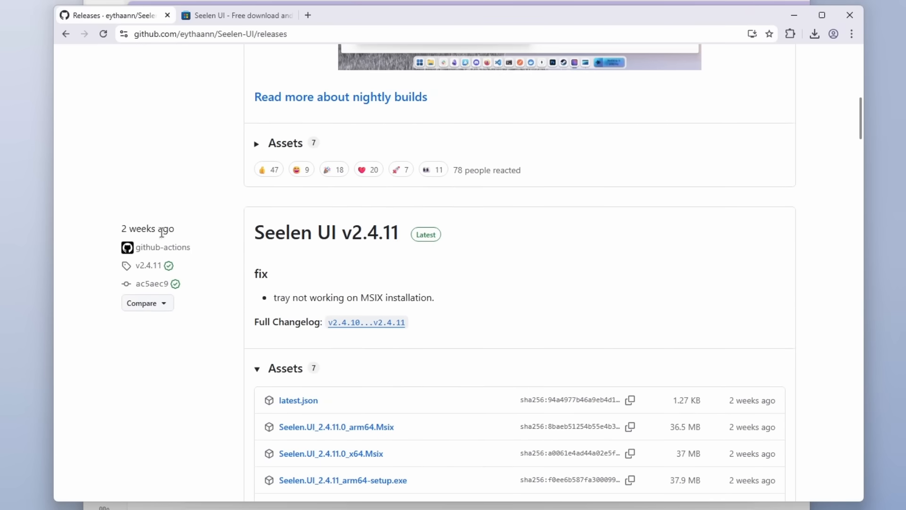
{"action": "scroll", "scroll_direction": "down", "scroll_amount": 3}
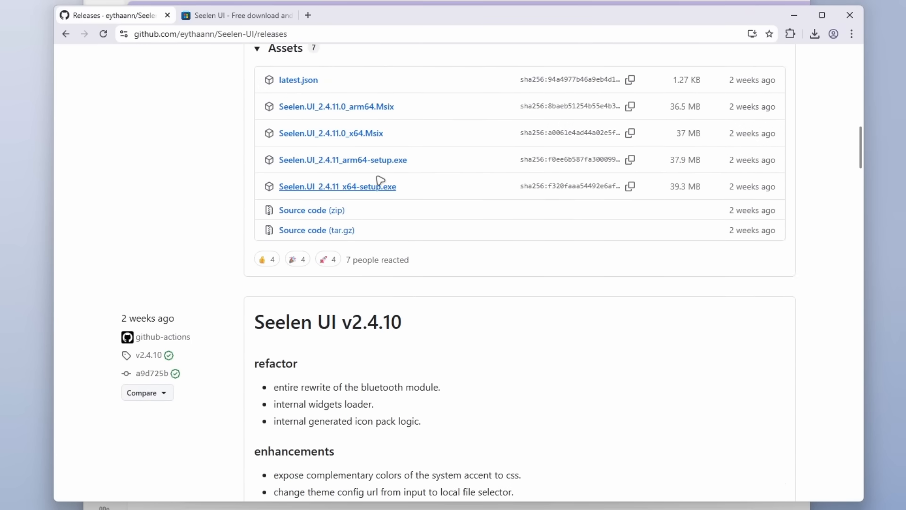
{"action": "mouse_move", "coordinate": [404, 114]}
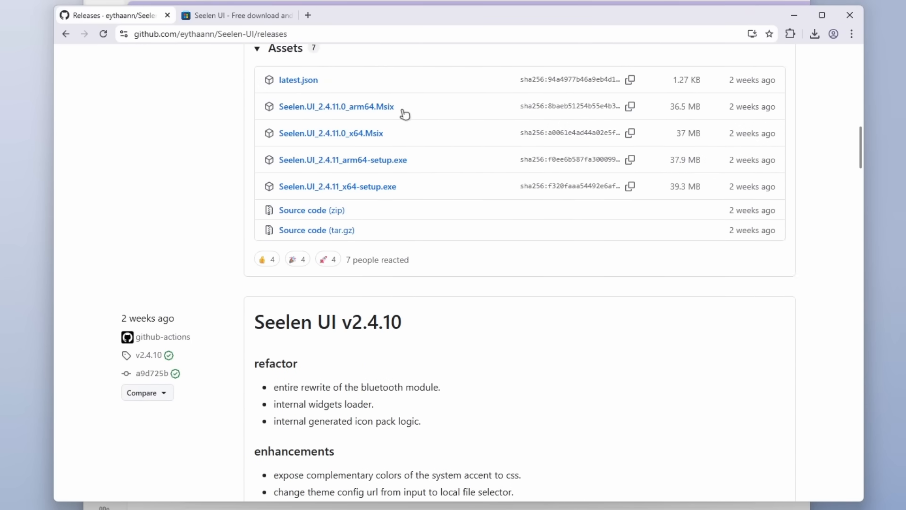
{"action": "mouse_move", "coordinate": [422, 103]}
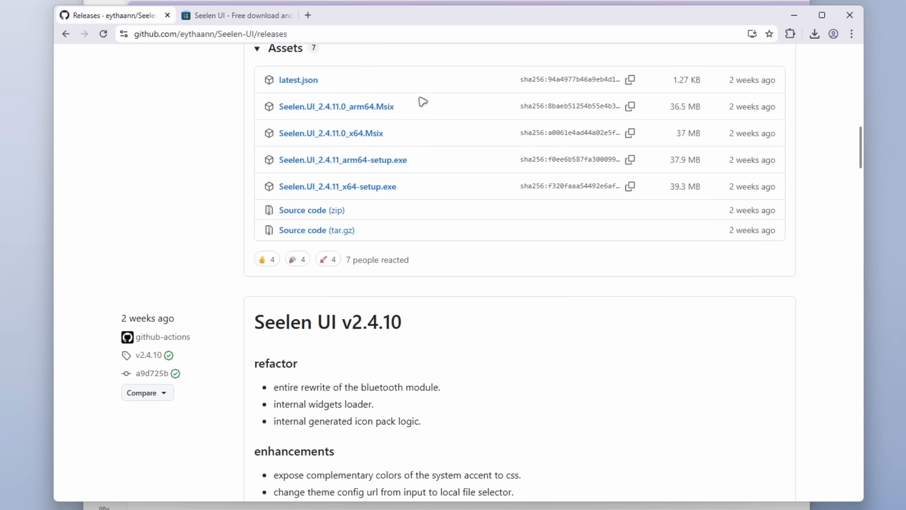
{"action": "mouse_move", "coordinate": [413, 125]}
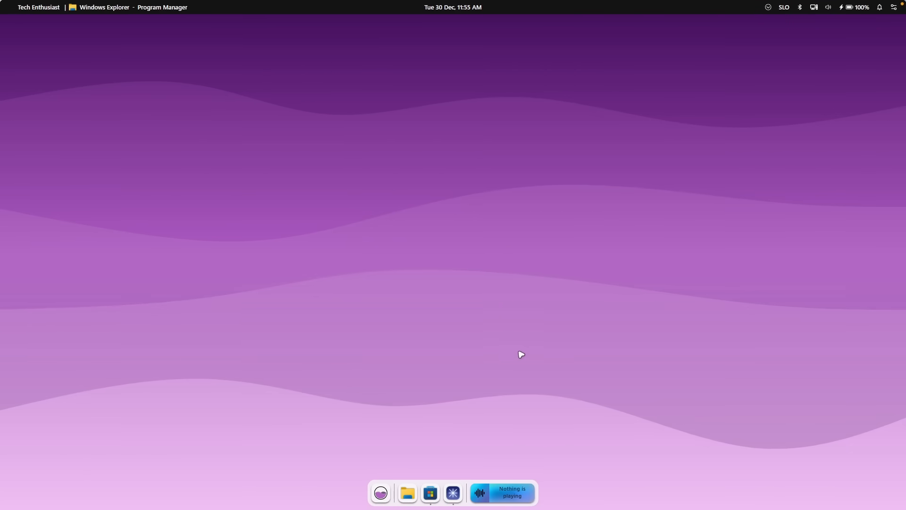
{"action": "mouse_move", "coordinate": [554, 134]}
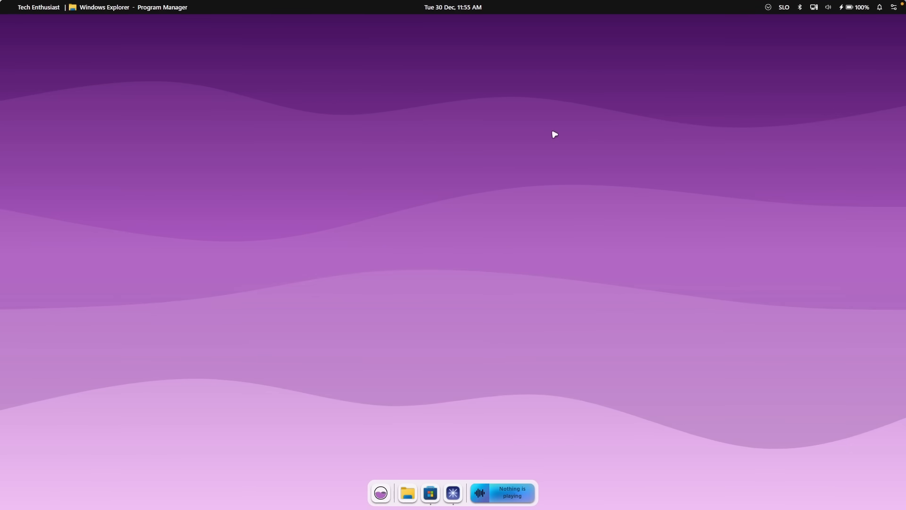
{"action": "mouse_move", "coordinate": [507, 75]}
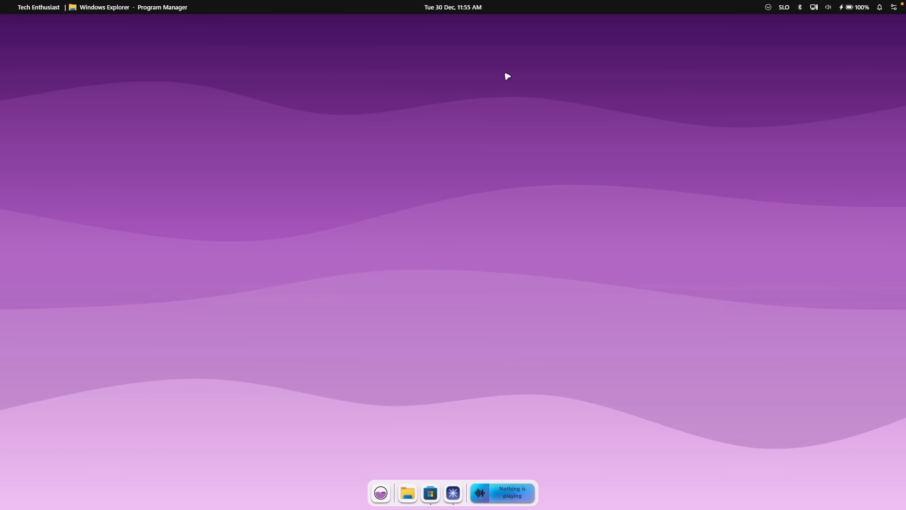
{"action": "mouse_move", "coordinate": [499, 486]}
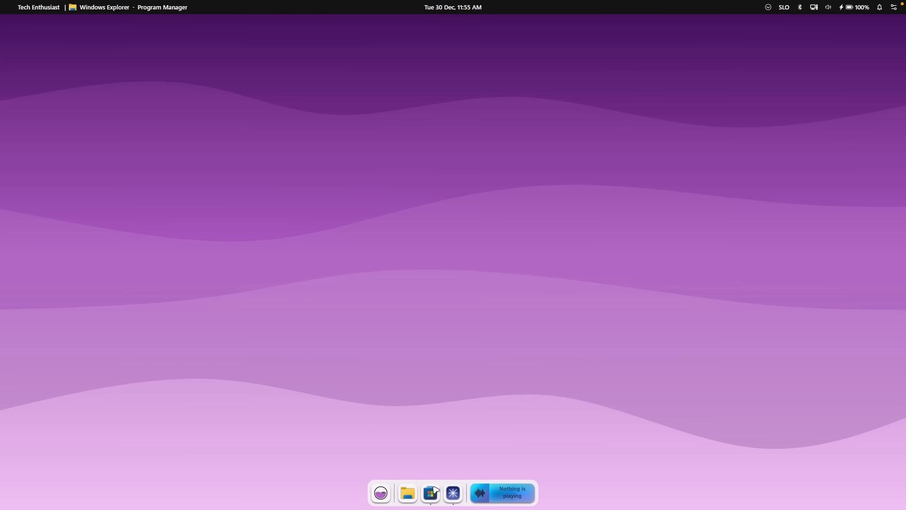
{"action": "left_click", "coordinate": [430, 492]}
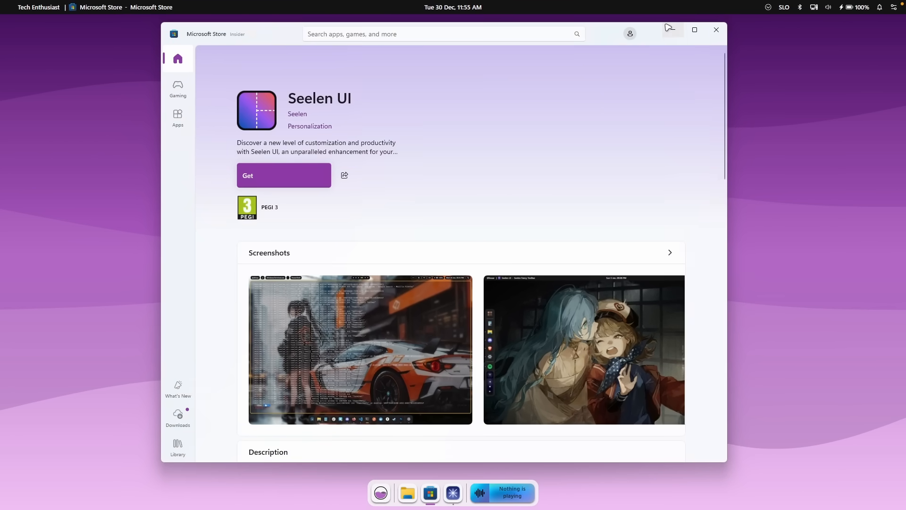
{"action": "left_click", "coordinate": [716, 29]}
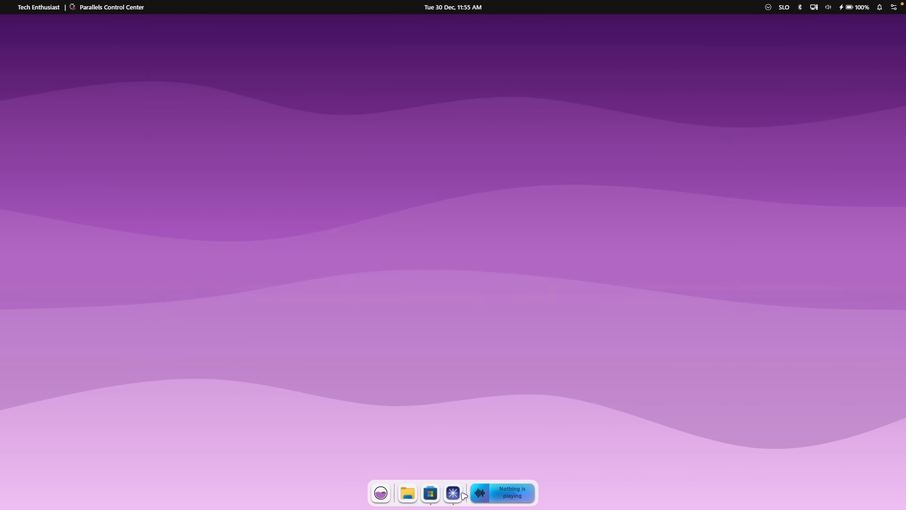
{"action": "left_click", "coordinate": [453, 492]}
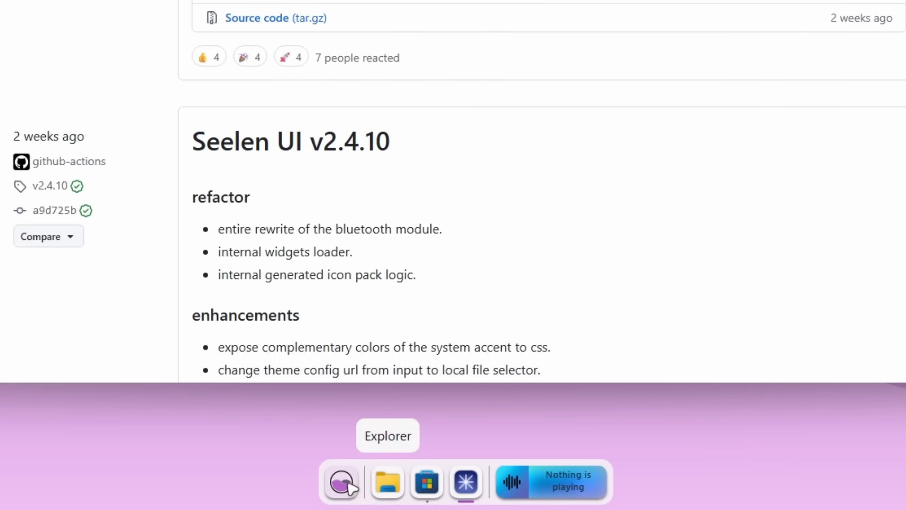
{"action": "left_click", "coordinate": [427, 482]}
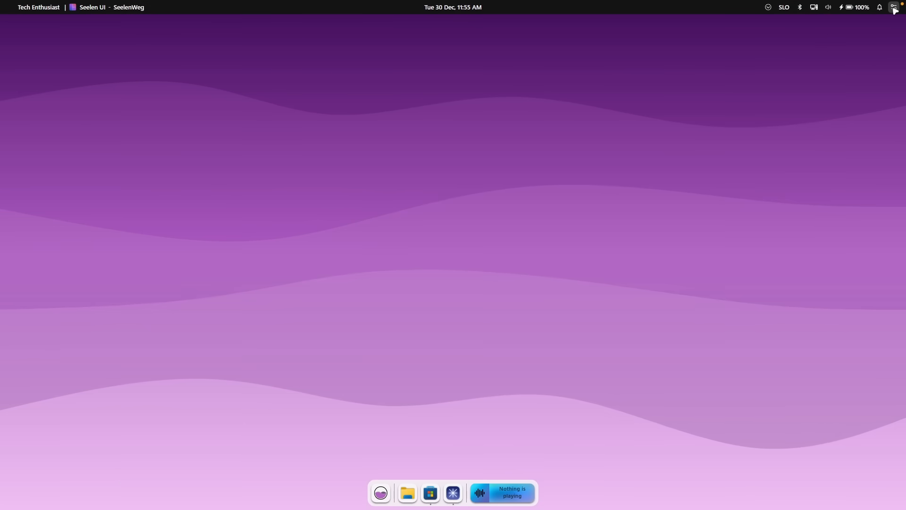
{"action": "left_click", "coordinate": [895, 7]}
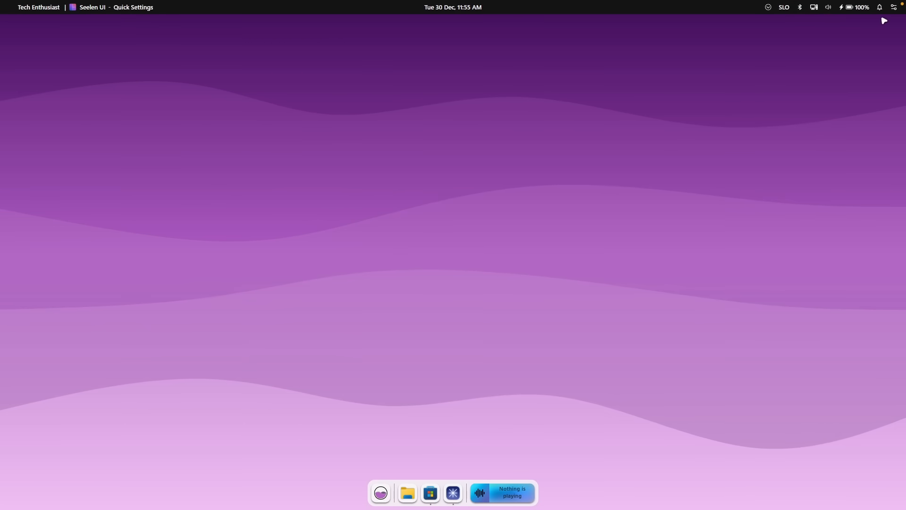
{"action": "left_click", "coordinate": [827, 7]}
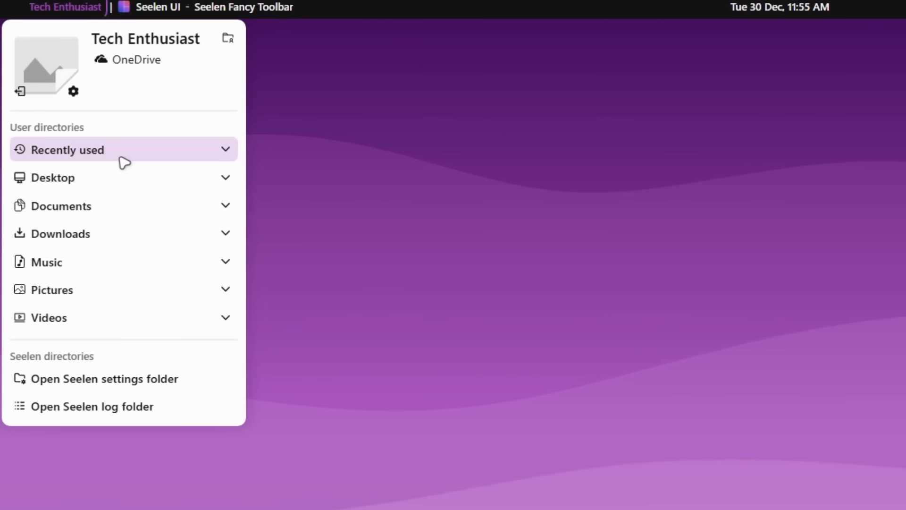
{"action": "mouse_move", "coordinate": [214, 151]}
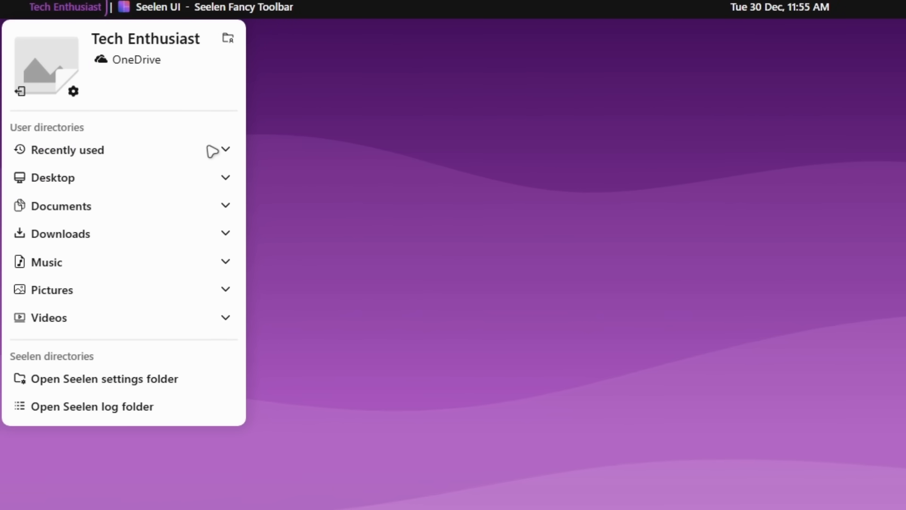
{"action": "mouse_move", "coordinate": [98, 149]}
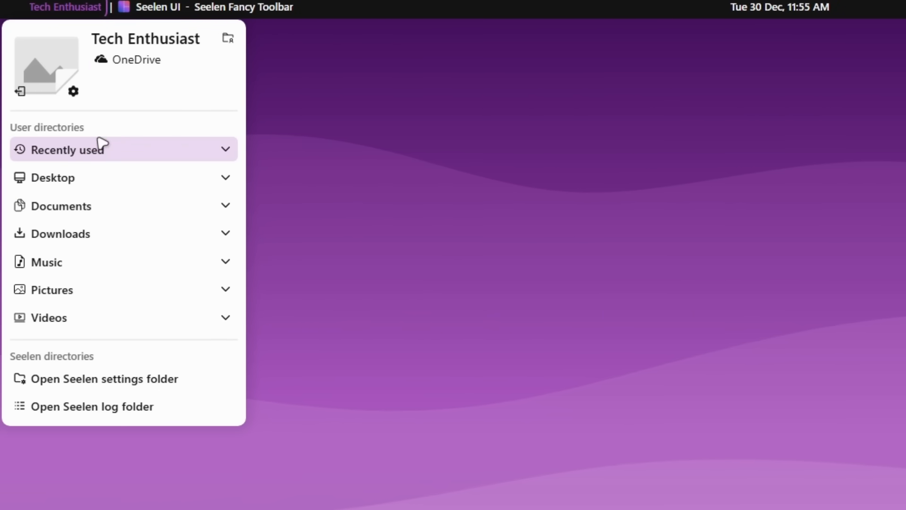
{"action": "mouse_move", "coordinate": [123, 262]}
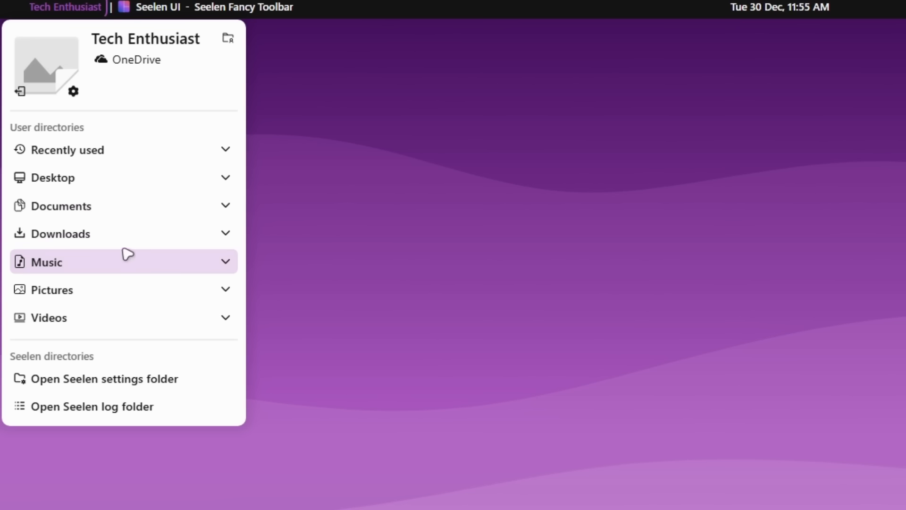
{"action": "mouse_move", "coordinate": [225, 473]}
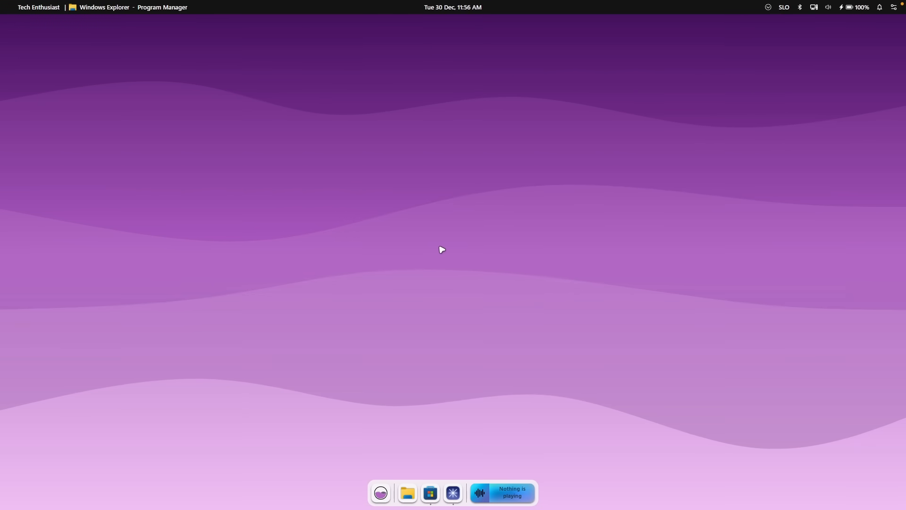
Open Seelen UI Settings from the dock menu and browse General, then Resources.
{"action": "right_click", "coordinate": [419, 492]}
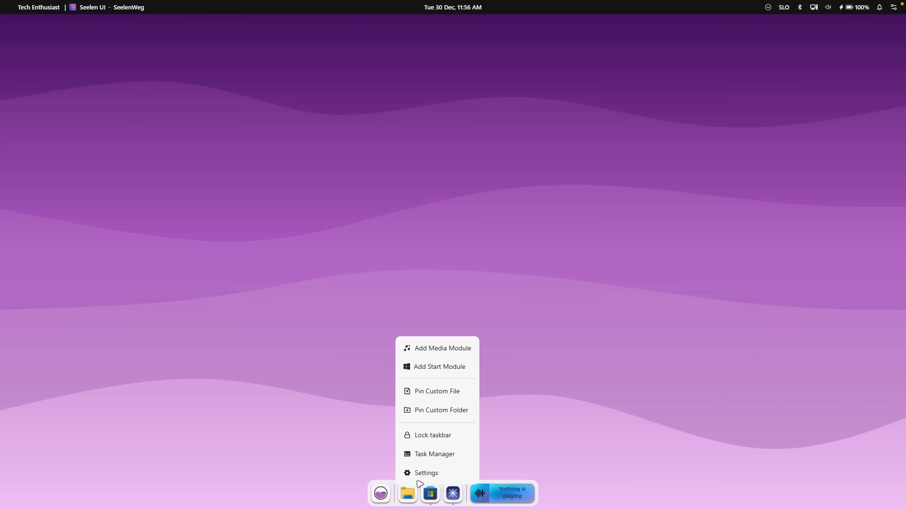
{"action": "mouse_move", "coordinate": [426, 472]}
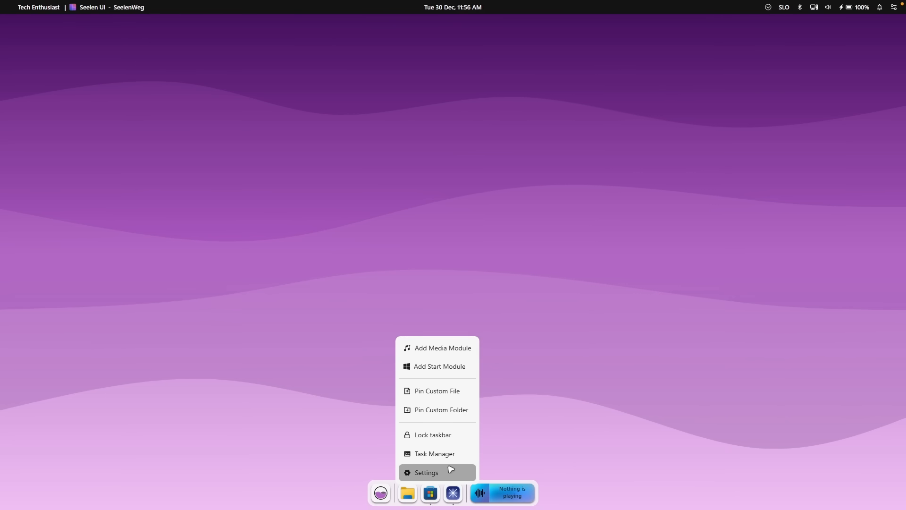
{"action": "left_click", "coordinate": [426, 472]}
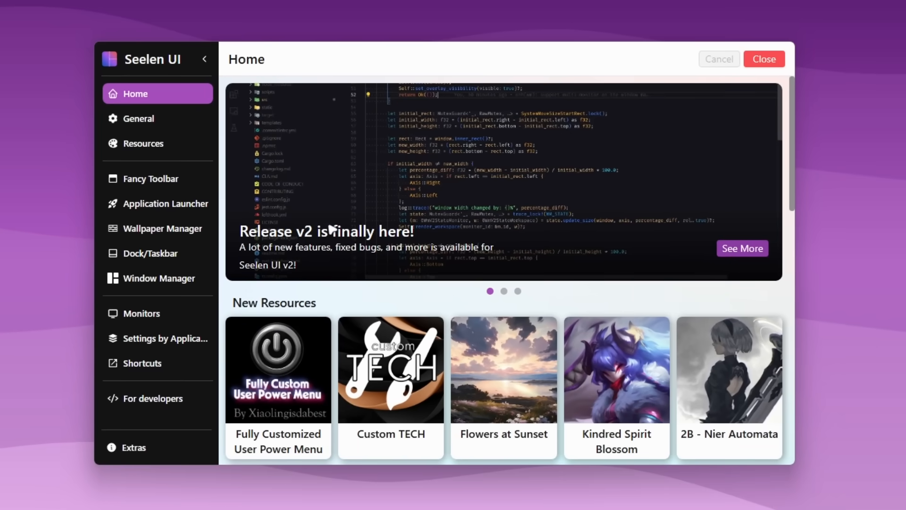
{"action": "mouse_move", "coordinate": [396, 296]}
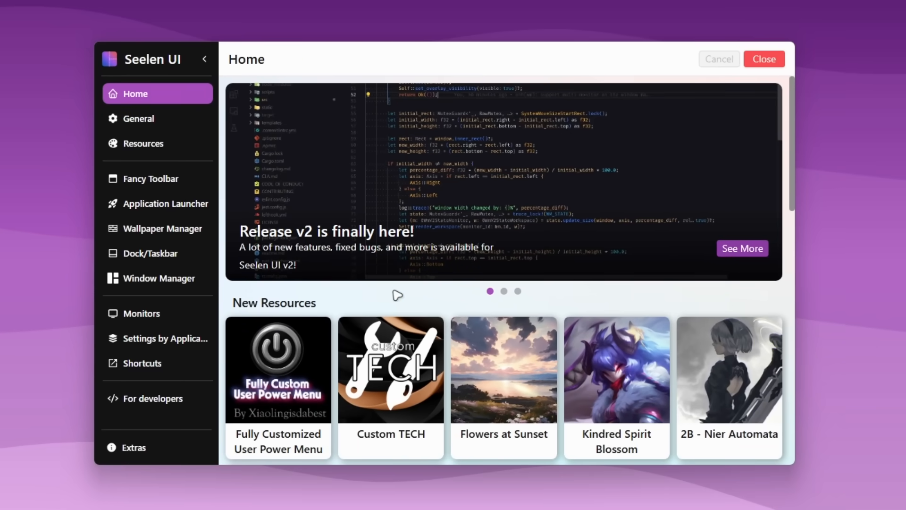
{"action": "scroll", "scroll_direction": "down", "scroll_amount": 3}
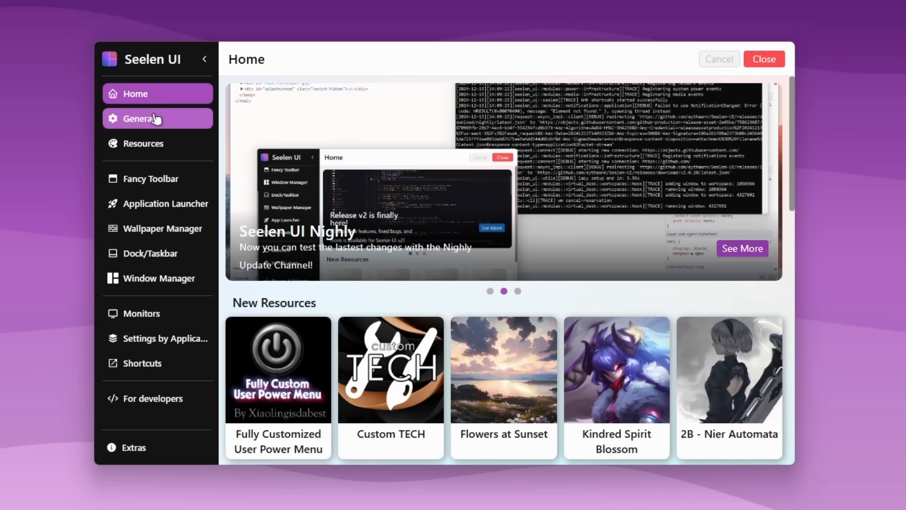
{"action": "left_click", "coordinate": [141, 118]}
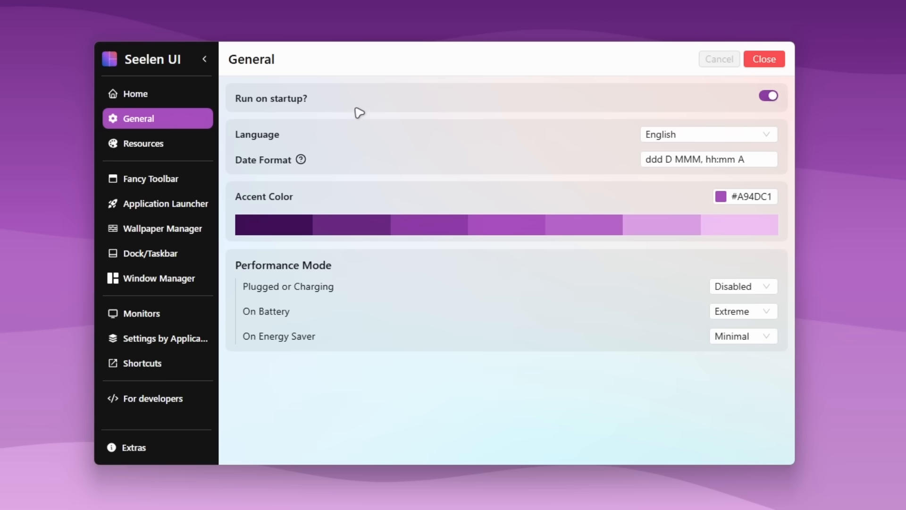
{"action": "mouse_move", "coordinate": [742, 214]}
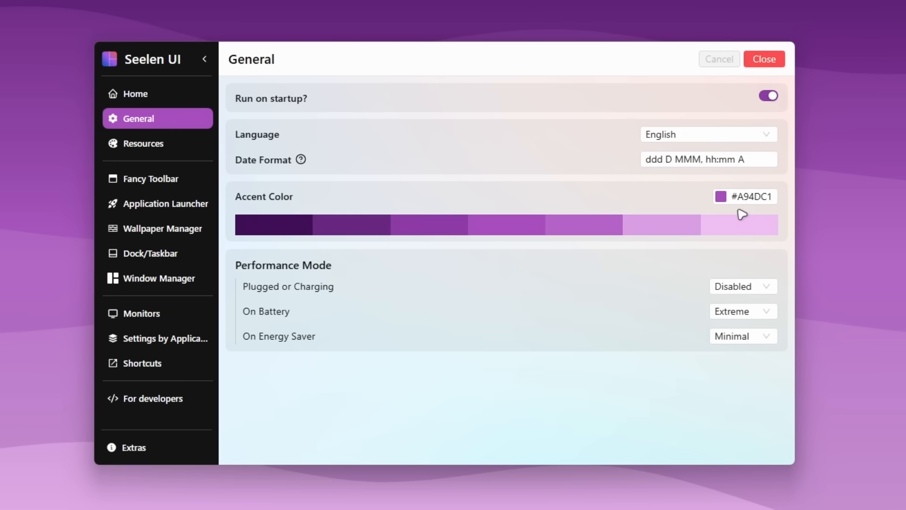
{"action": "left_click", "coordinate": [145, 142]}
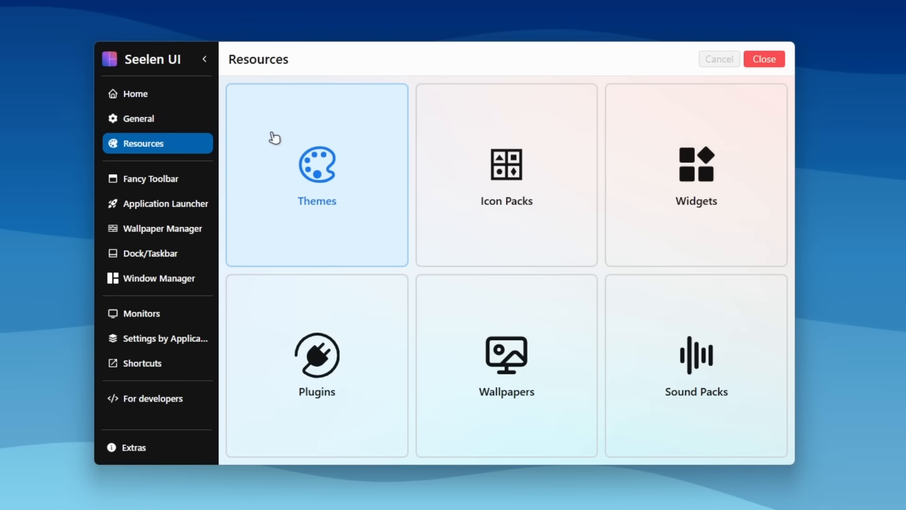
{"action": "mouse_move", "coordinate": [308, 145]}
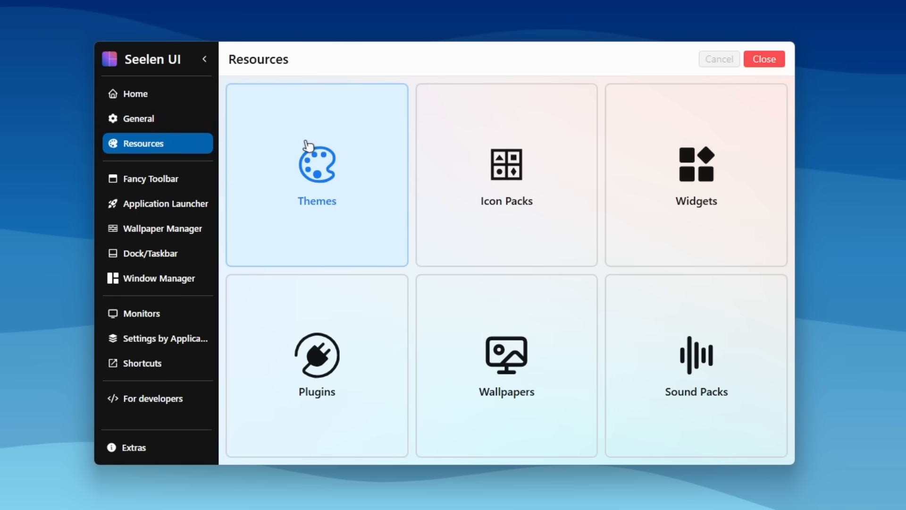
{"action": "mouse_move", "coordinate": [505, 361]}
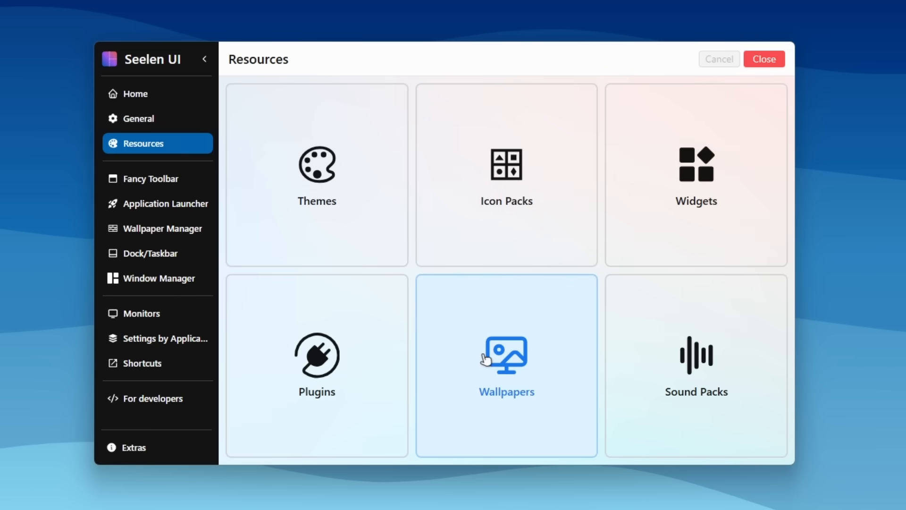
{"action": "mouse_move", "coordinate": [317, 156]}
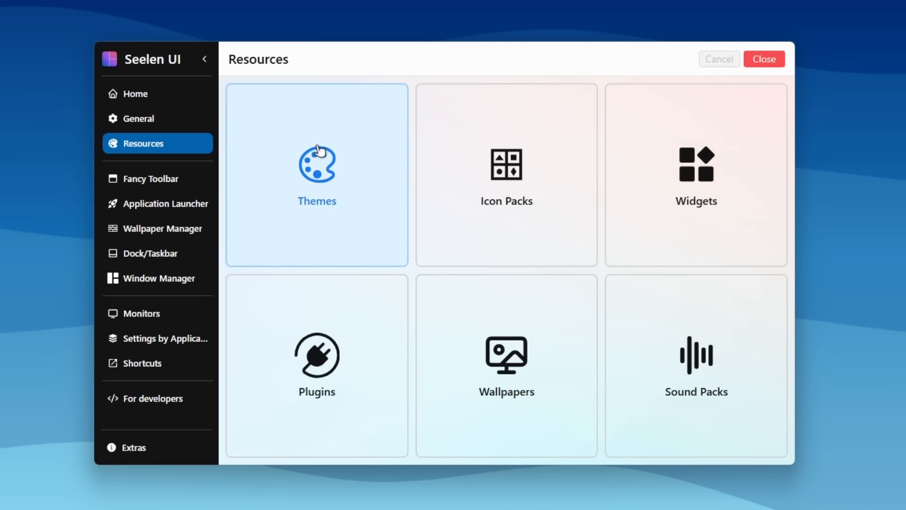
Enable the Animated Start Icon theme in Themes and save it.
{"action": "left_click", "coordinate": [316, 174]}
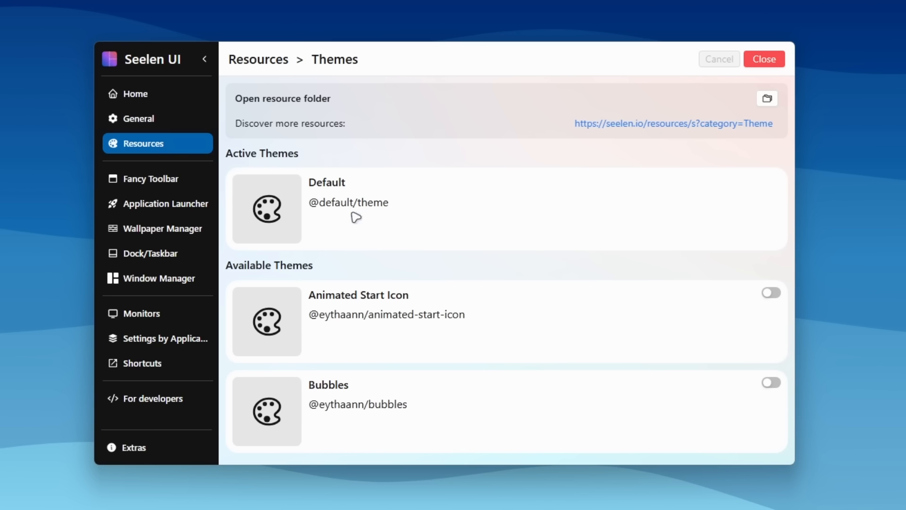
{"action": "mouse_move", "coordinate": [397, 232]}
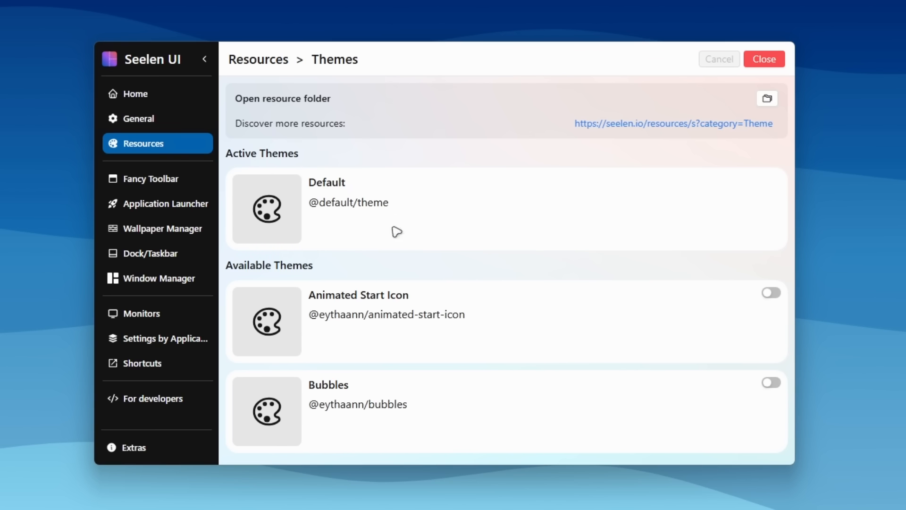
{"action": "mouse_move", "coordinate": [331, 303]}
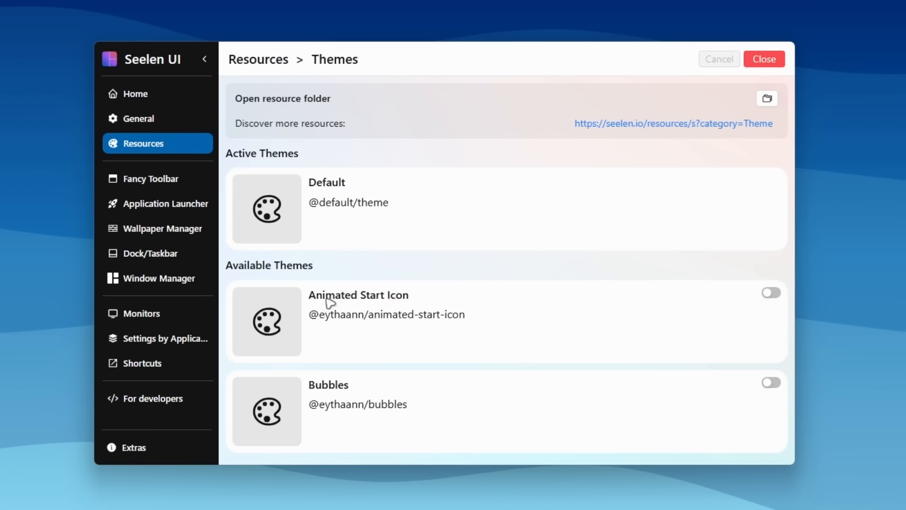
{"action": "left_click", "coordinate": [771, 293]}
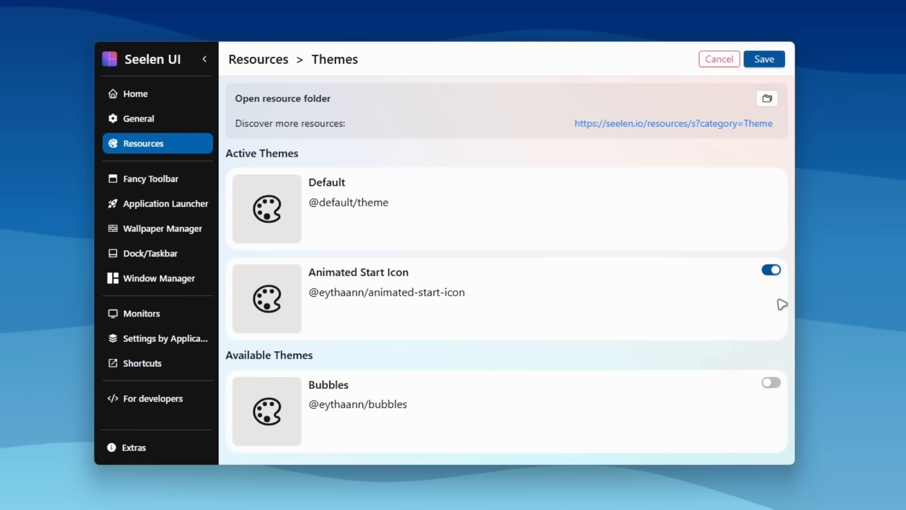
{"action": "left_click", "coordinate": [764, 59]}
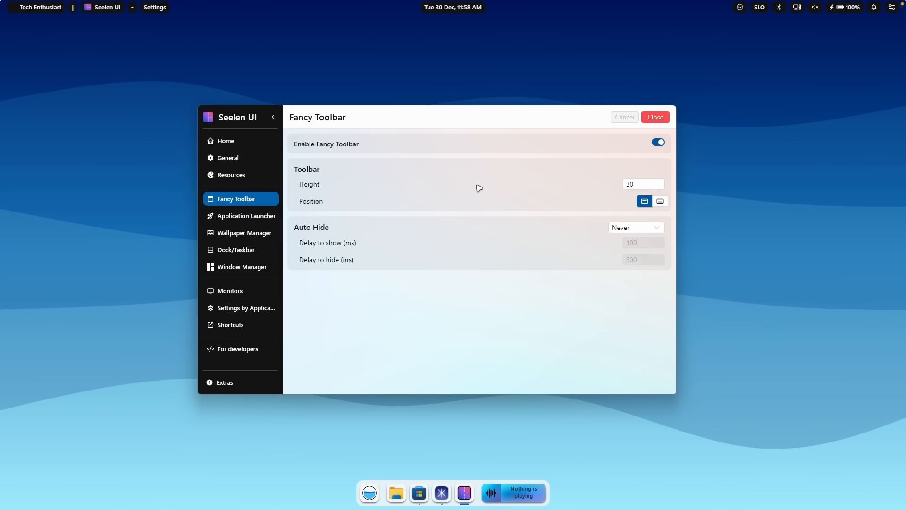
{"action": "mouse_move", "coordinate": [560, 211]}
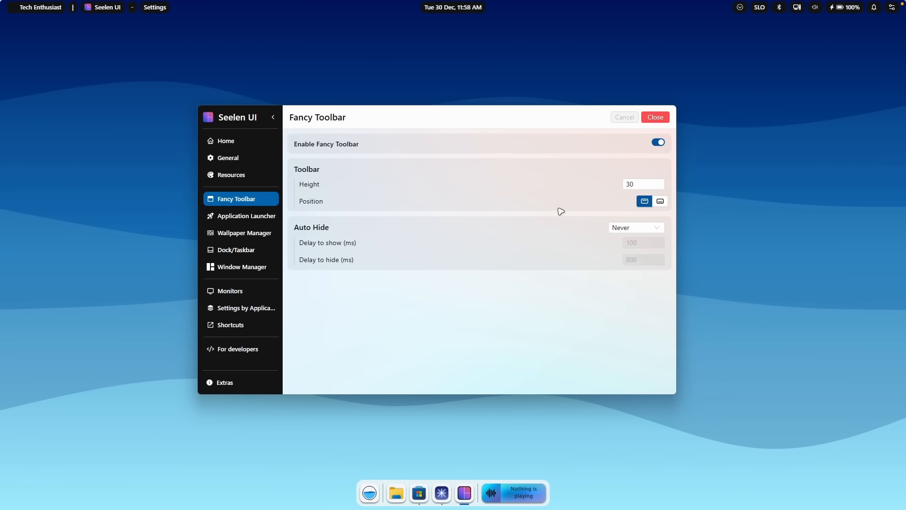
Move Fancy Toolbar to the bottom and save, then review Auto Hide, keeping Never.
{"action": "left_click", "coordinate": [660, 201]}
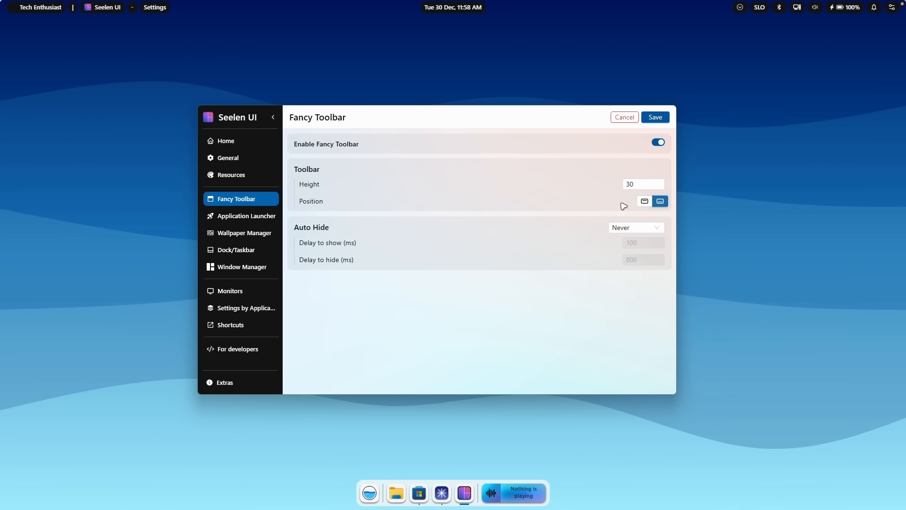
{"action": "left_click", "coordinate": [655, 116]}
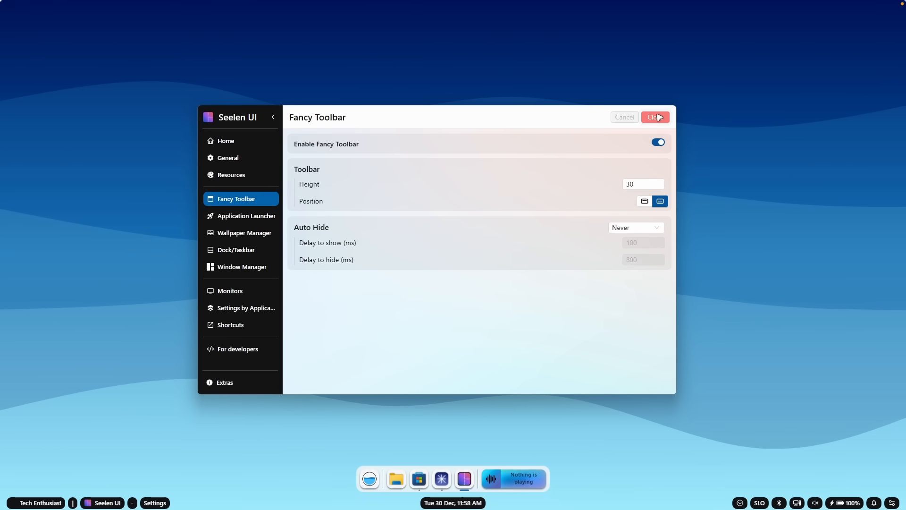
{"action": "mouse_move", "coordinate": [102, 477]}
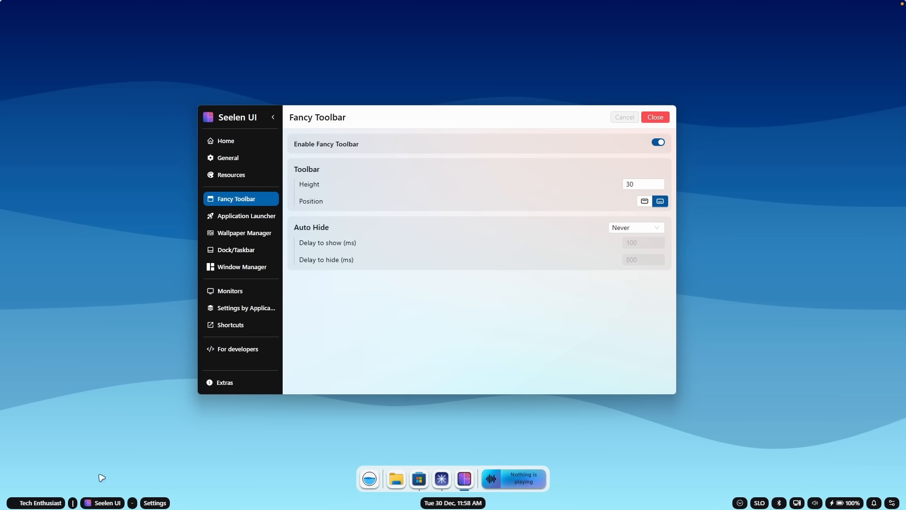
{"action": "mouse_move", "coordinate": [489, 367]}
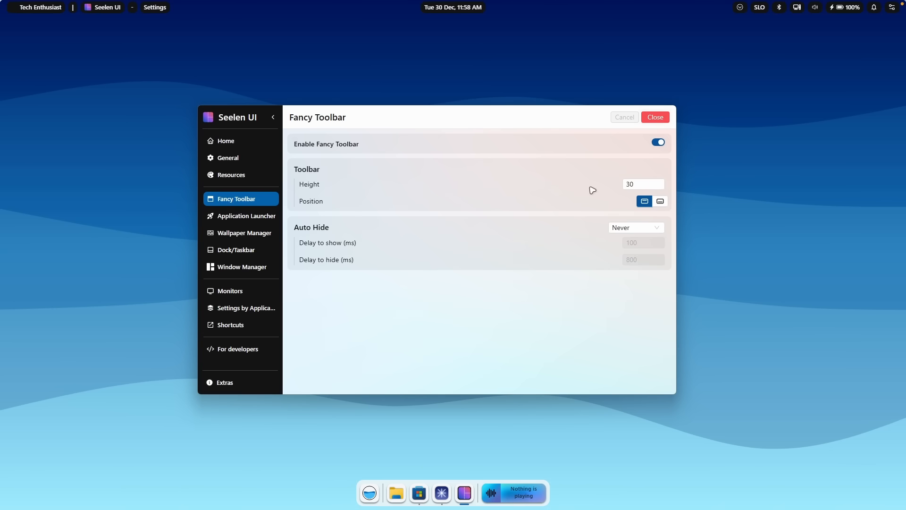
{"action": "mouse_move", "coordinate": [351, 236]}
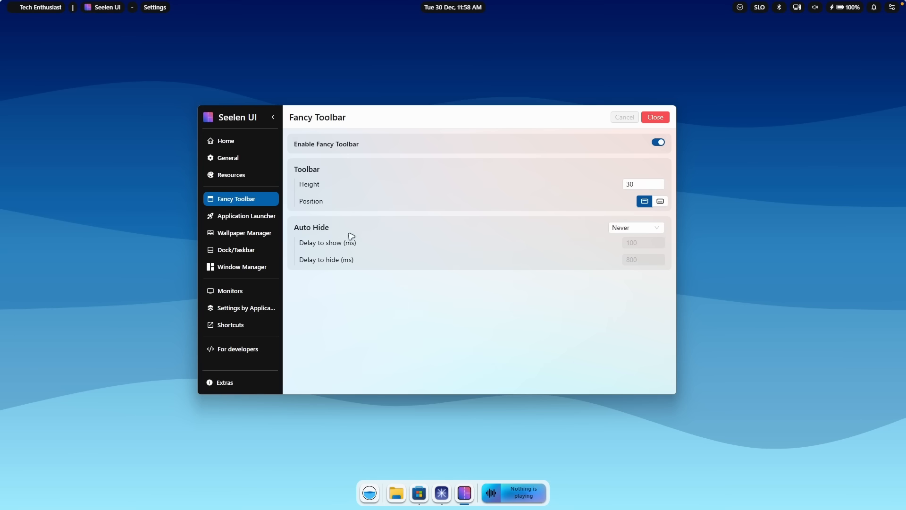
{"action": "left_click", "coordinate": [634, 227]}
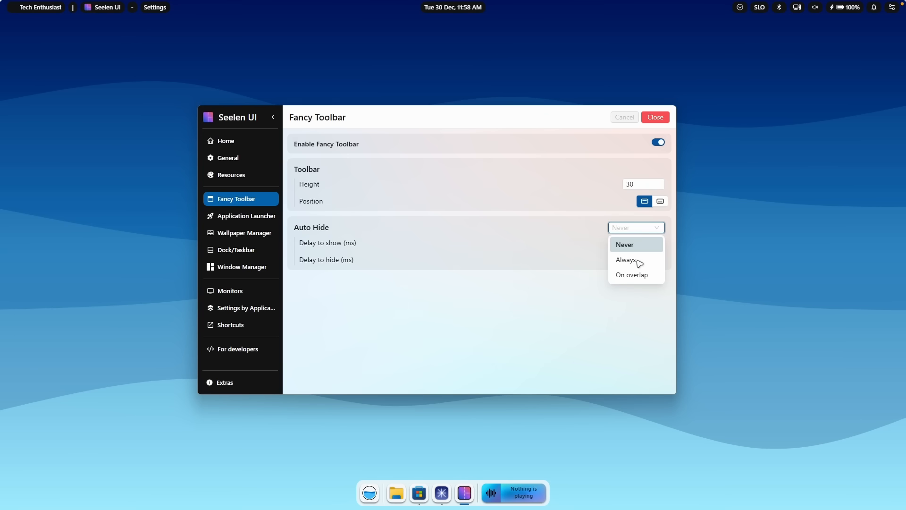
{"action": "mouse_move", "coordinate": [614, 326]}
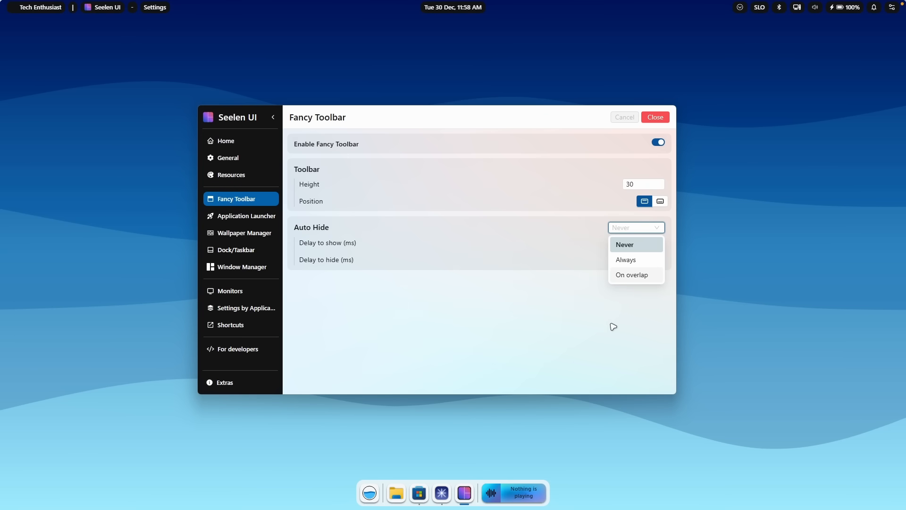
{"action": "left_click", "coordinate": [245, 232]}
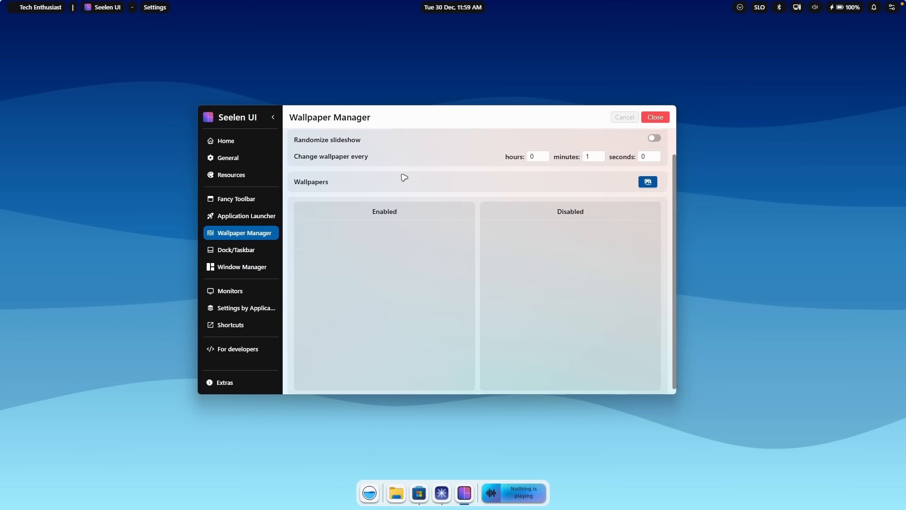
{"action": "left_click", "coordinate": [654, 141]}
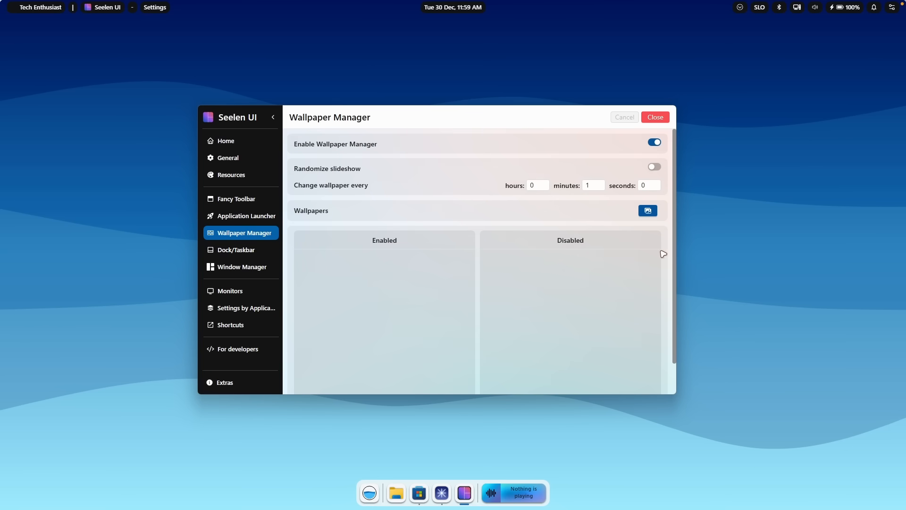
{"action": "left_click", "coordinate": [647, 210]}
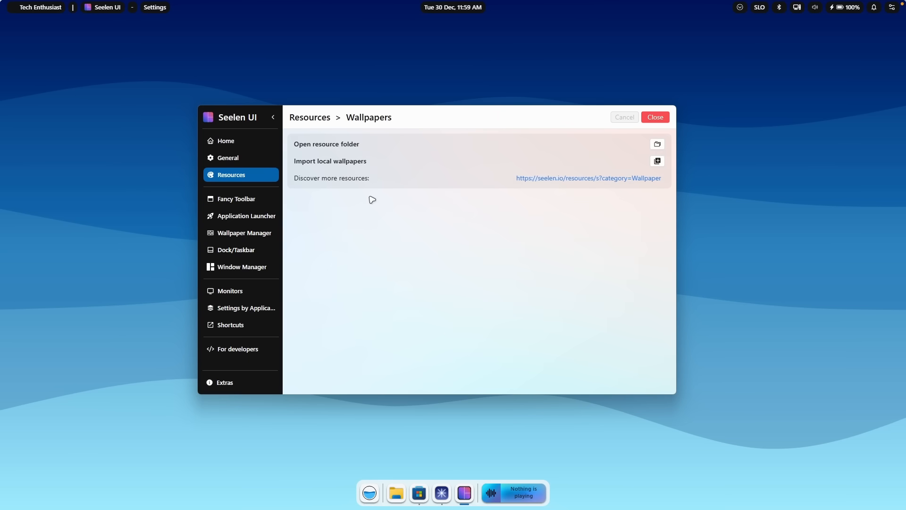
{"action": "mouse_move", "coordinate": [553, 256]}
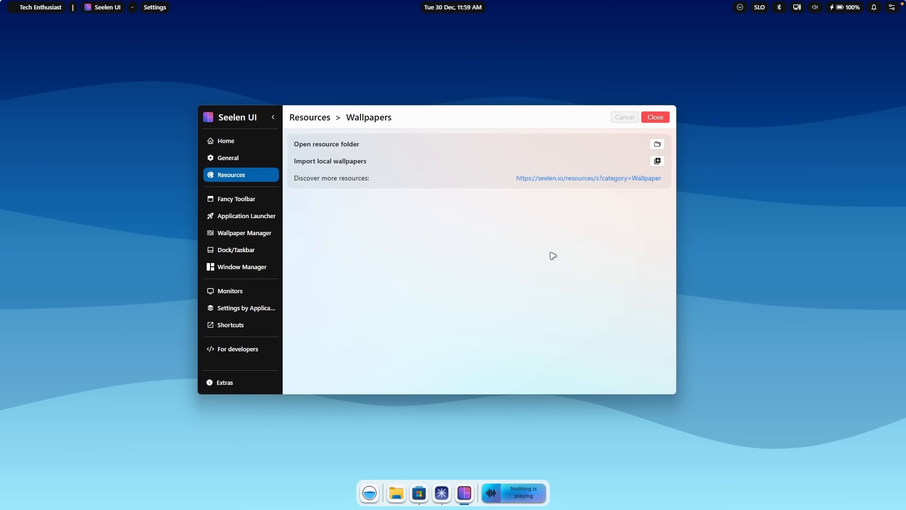
{"action": "left_click", "coordinate": [588, 178]}
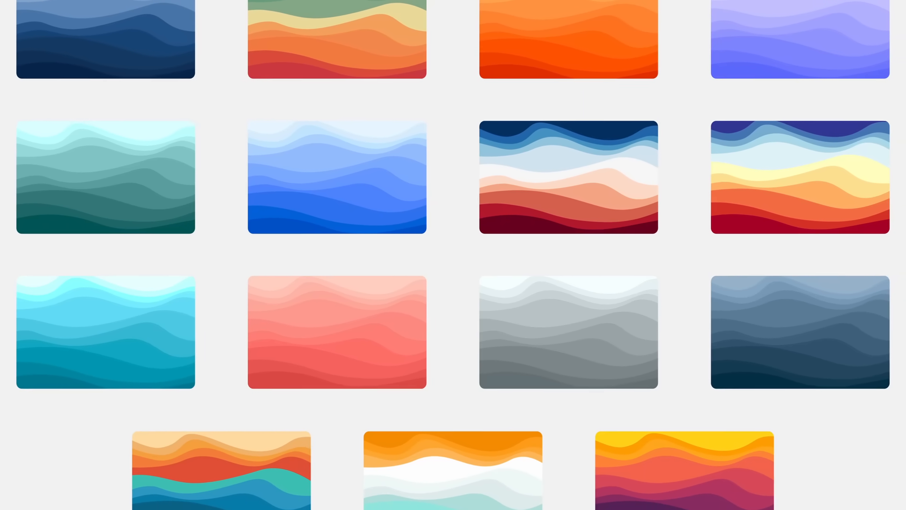
{"action": "scroll", "scroll_direction": "down", "scroll_amount": 3}
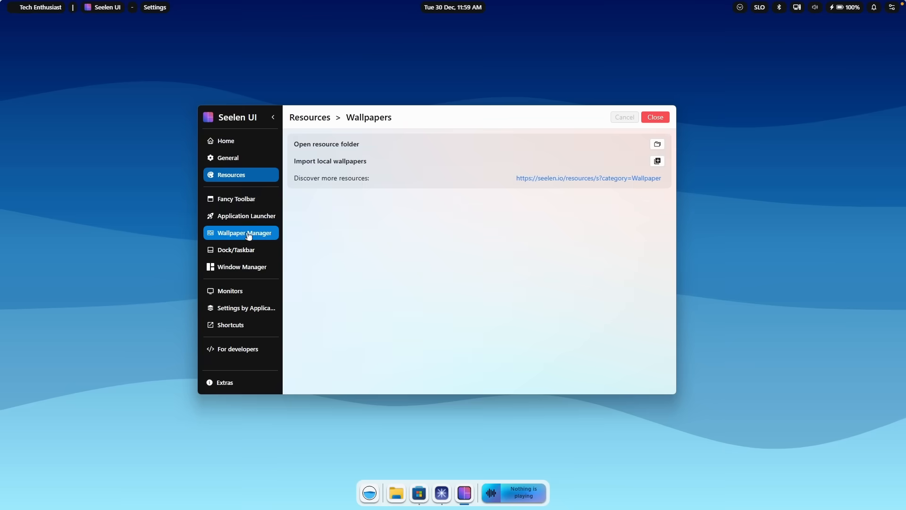
Set the dock position to the left screen edge and scroll through its item settings.
{"action": "left_click", "coordinate": [236, 249]}
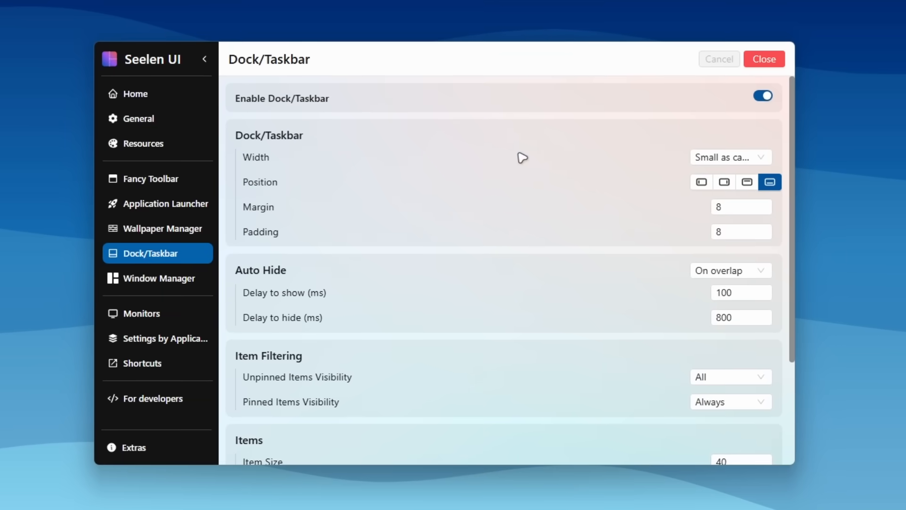
{"action": "mouse_move", "coordinate": [521, 158]}
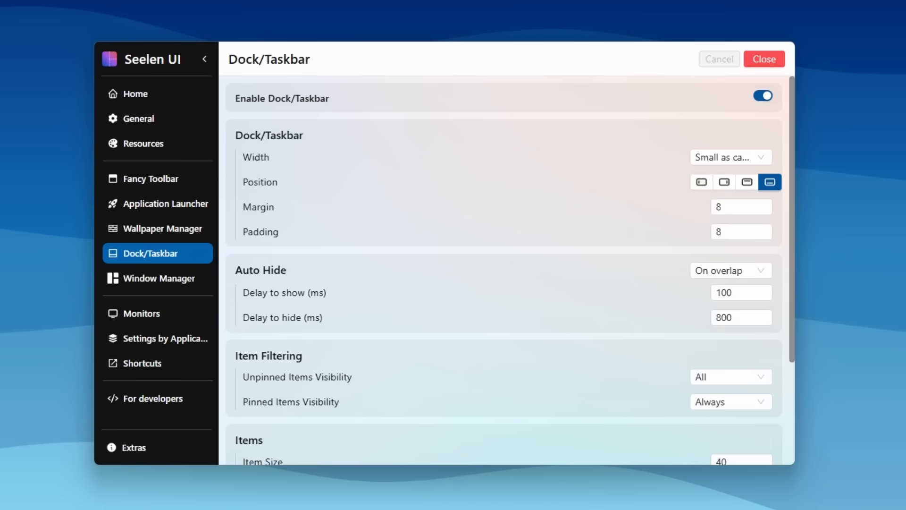
{"action": "left_click", "coordinate": [700, 183]}
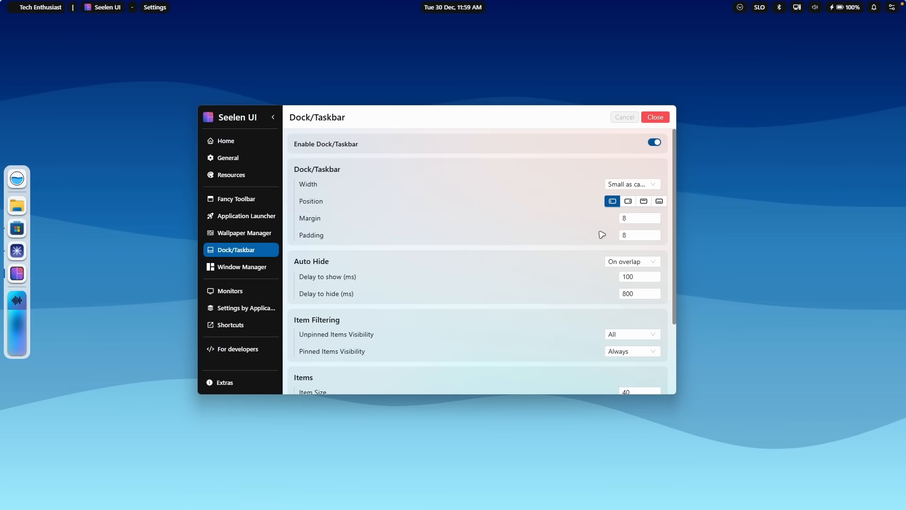
{"action": "scroll", "scroll_direction": "down", "scroll_amount": 3}
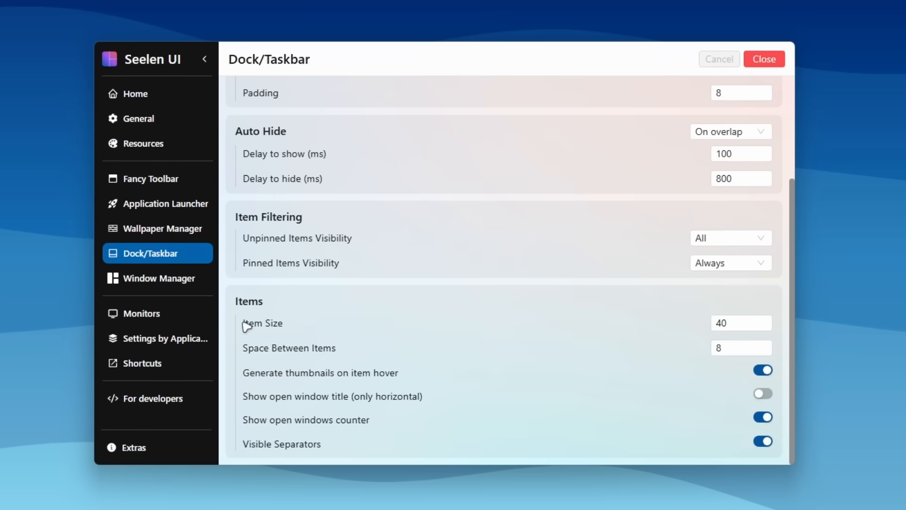
{"action": "mouse_move", "coordinate": [351, 353]}
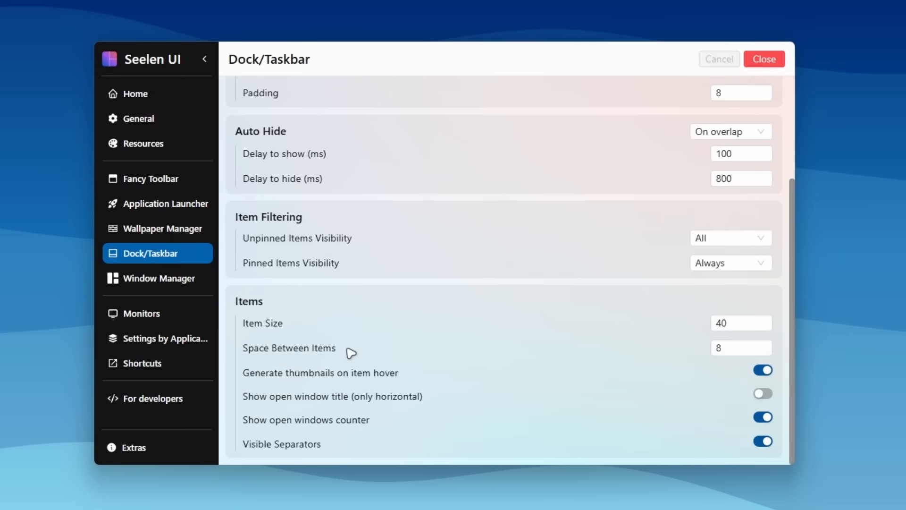
{"action": "mouse_move", "coordinate": [375, 376]}
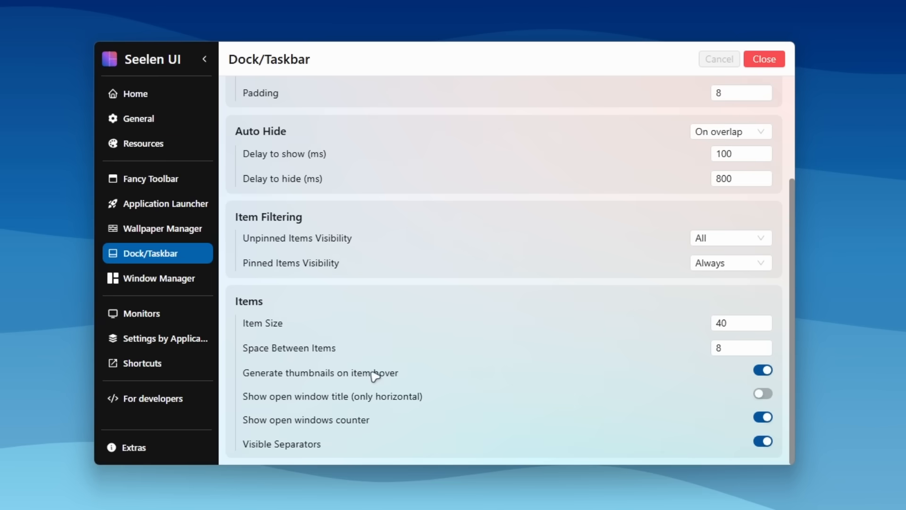
{"action": "mouse_move", "coordinate": [289, 404]}
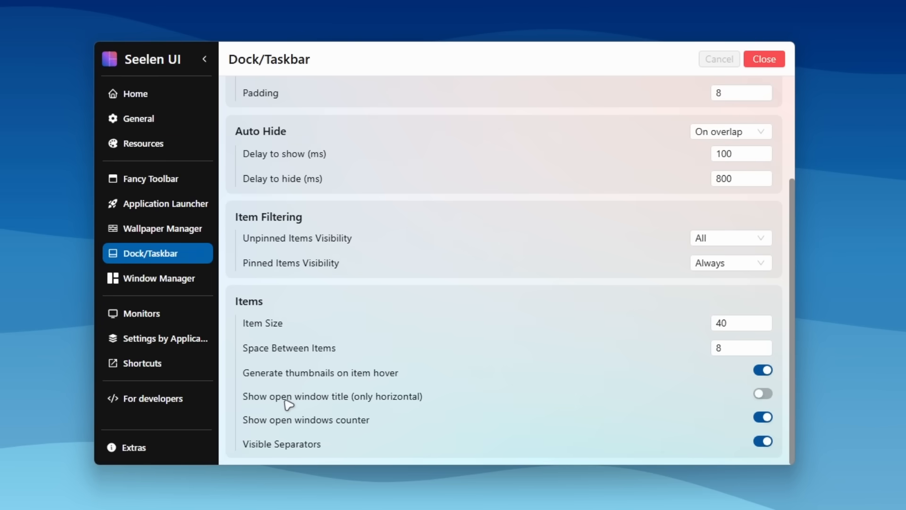
{"action": "mouse_move", "coordinate": [283, 446]}
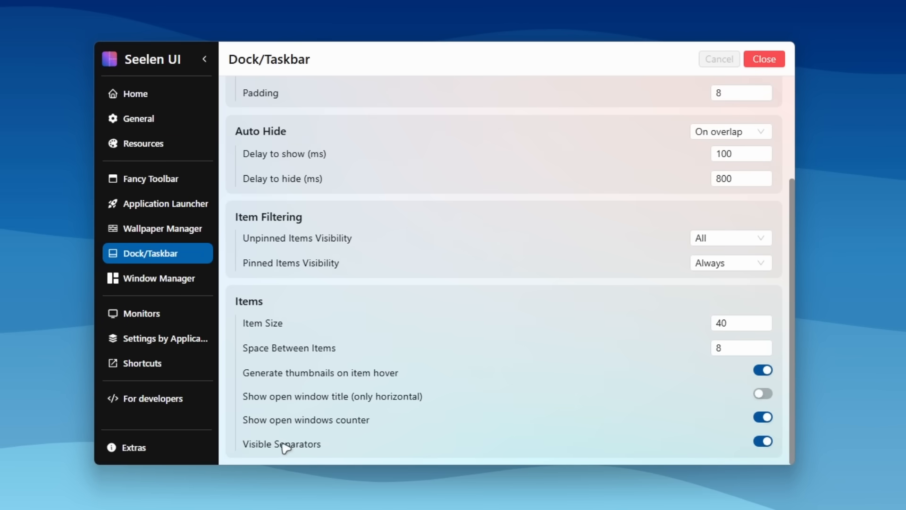
{"action": "mouse_move", "coordinate": [441, 329]}
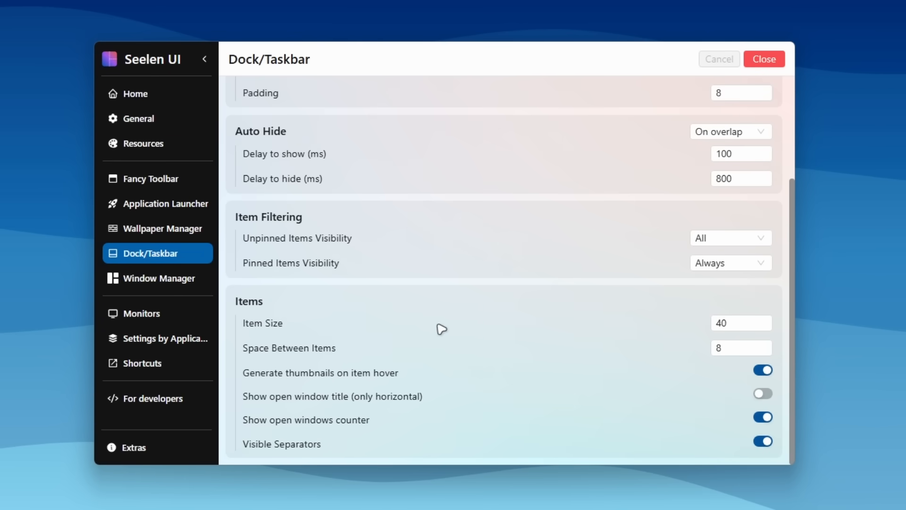
{"action": "scroll", "scroll_direction": "up", "scroll_amount": 3}
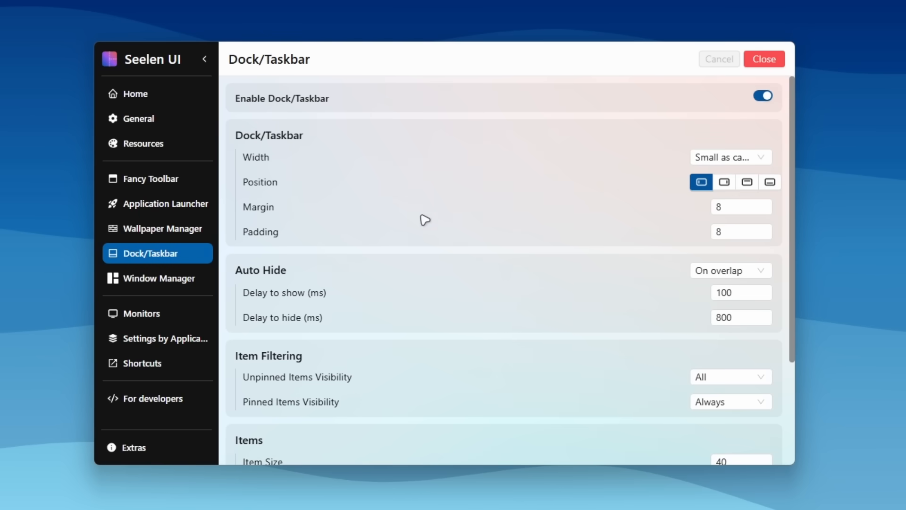
Change the dock width to Full screen and save.
{"action": "left_click", "coordinate": [730, 157]}
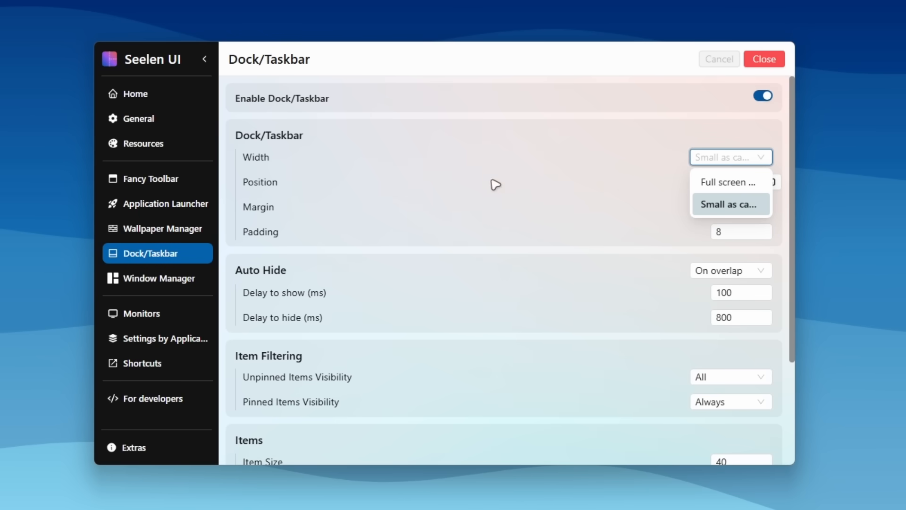
{"action": "left_click", "coordinate": [729, 182]}
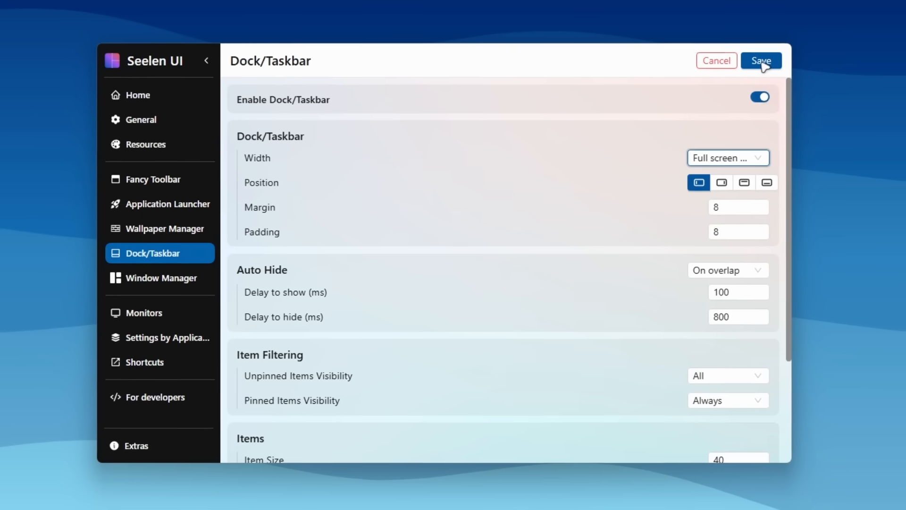
{"action": "left_click", "coordinate": [760, 60]}
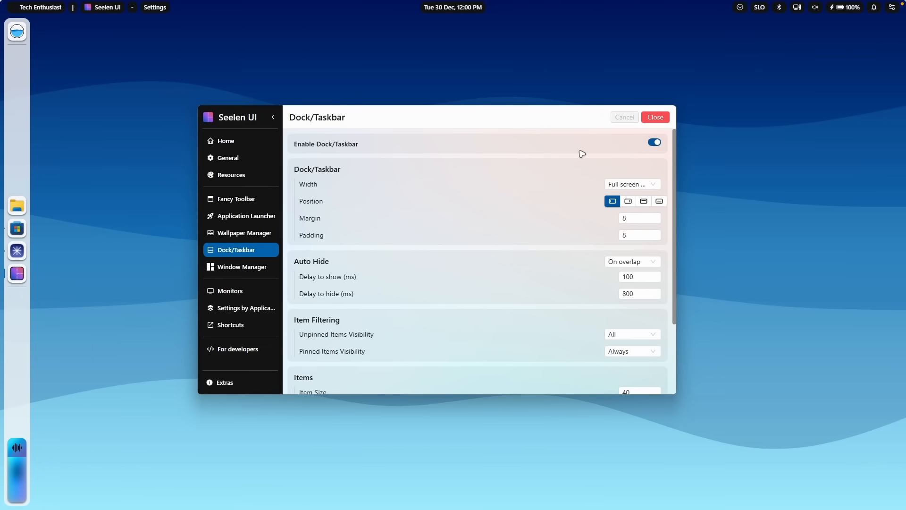
{"action": "left_click", "coordinate": [242, 266]}
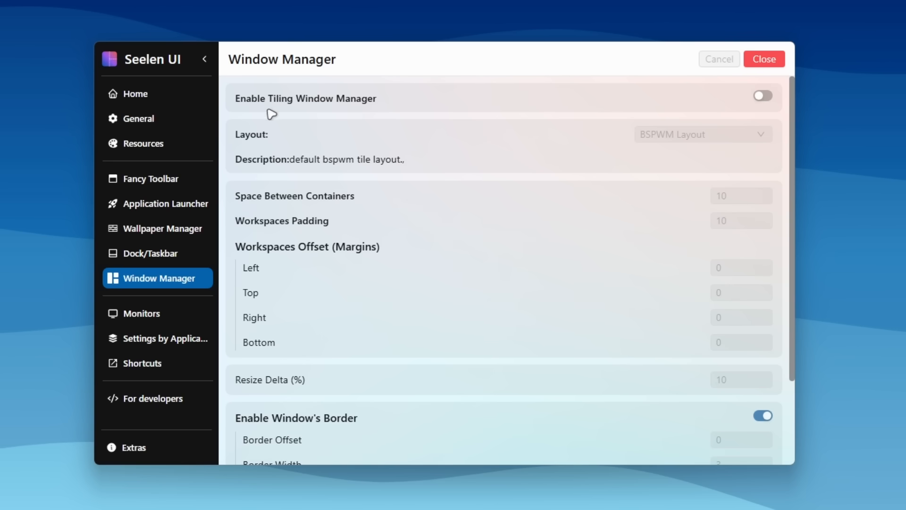
Enable the tiling window manager and review the Grid, Tall and Wide layout options.
{"action": "left_click", "coordinate": [762, 96]}
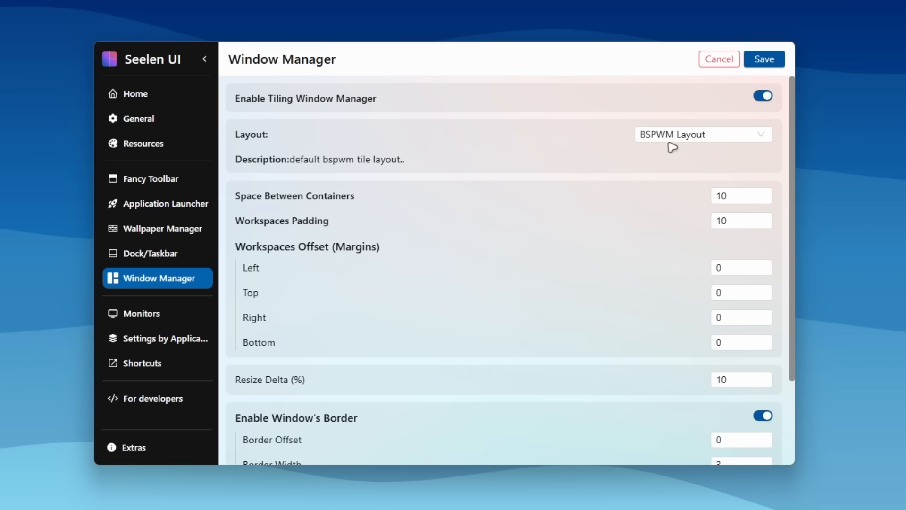
{"action": "left_click", "coordinate": [702, 134]}
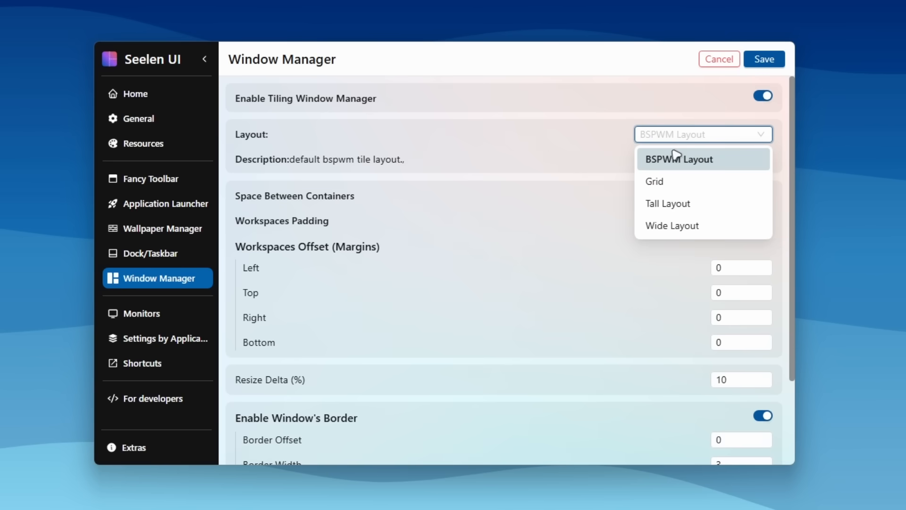
{"action": "mouse_move", "coordinate": [714, 171]}
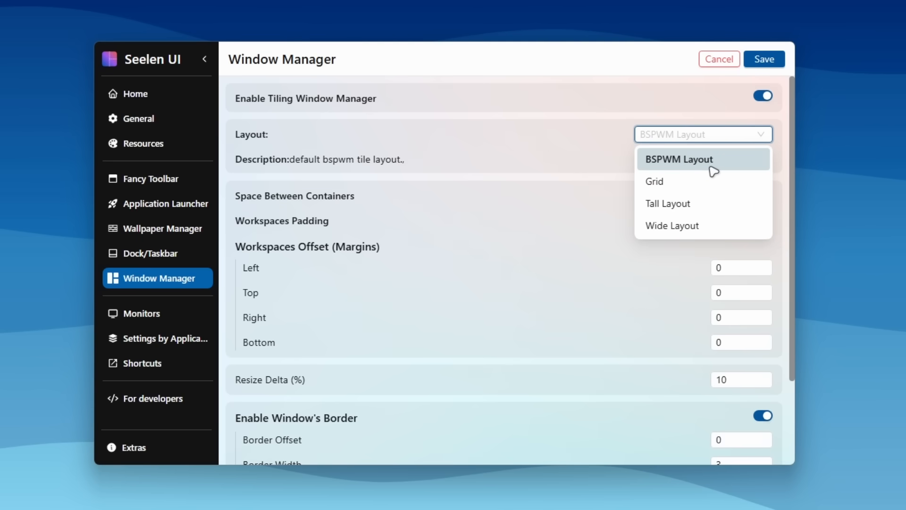
{"action": "mouse_move", "coordinate": [655, 181]}
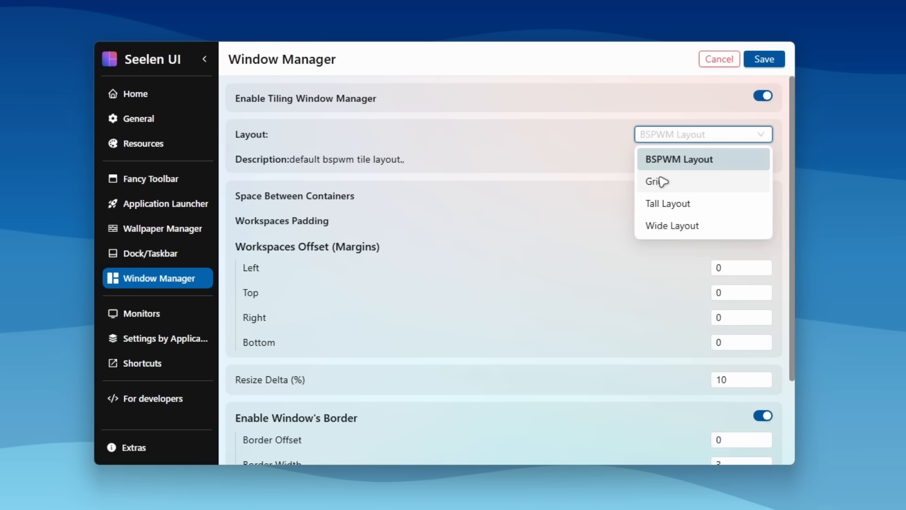
{"action": "mouse_move", "coordinate": [701, 204]}
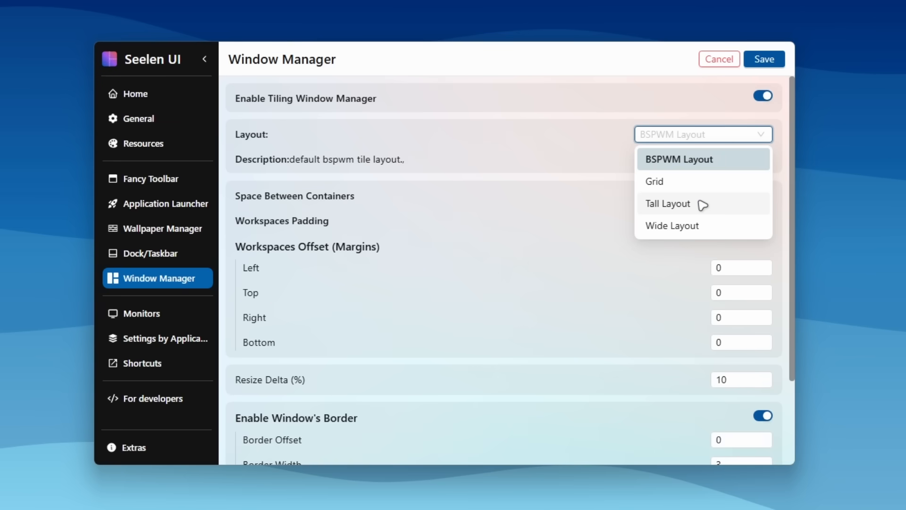
{"action": "mouse_move", "coordinate": [764, 58]}
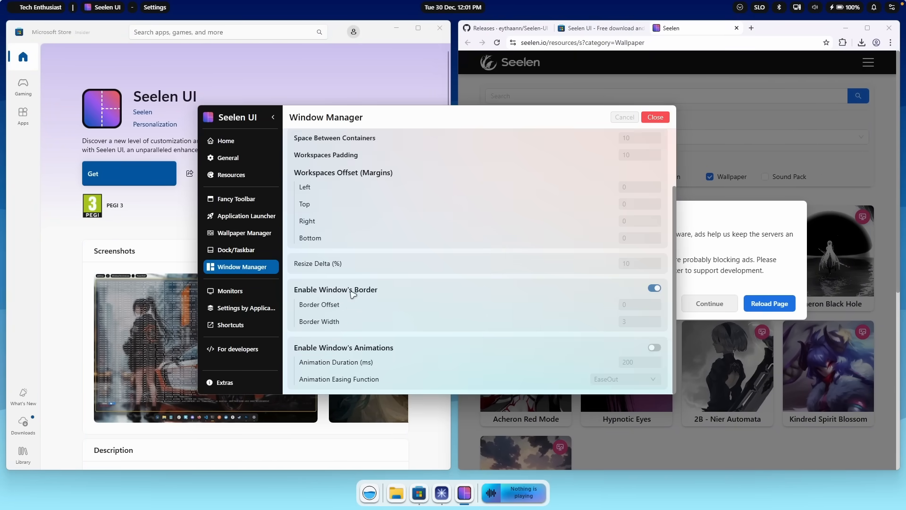
{"action": "mouse_move", "coordinate": [371, 350]}
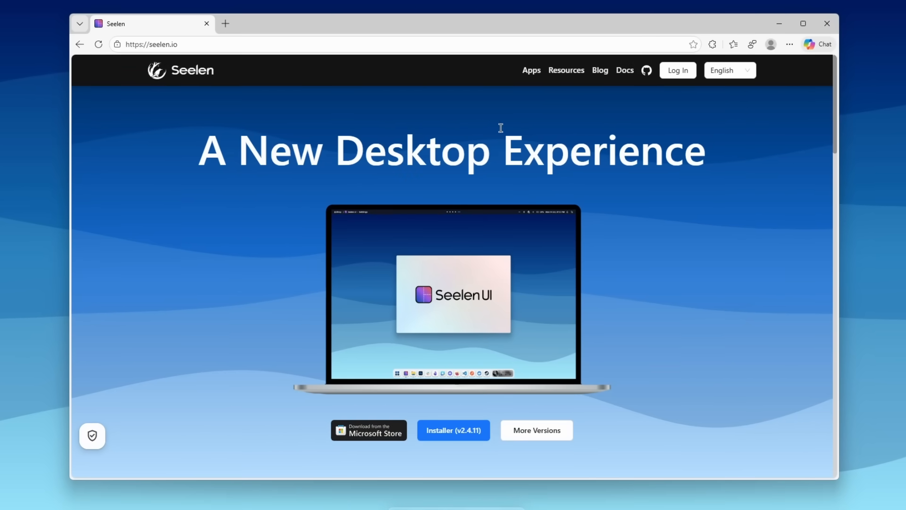
{"action": "mouse_move", "coordinate": [690, 142]}
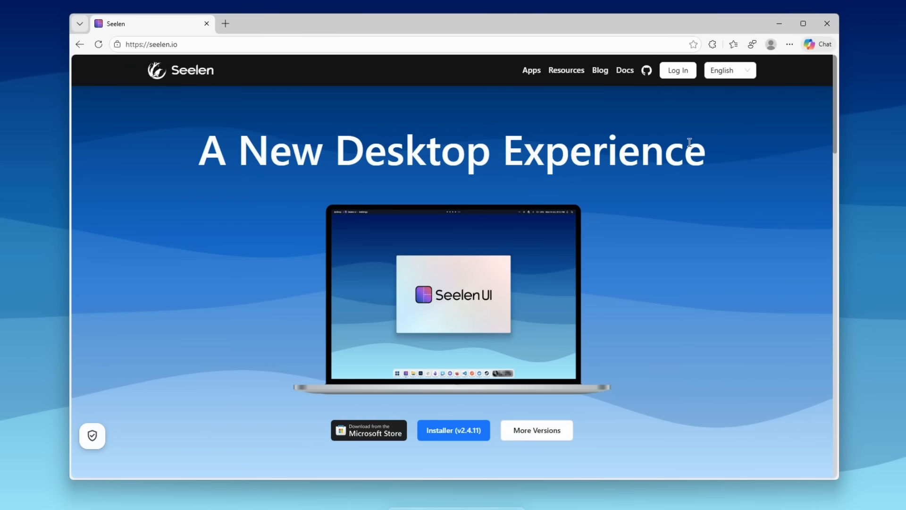
Open seelen.io/resources and scroll past the Theme, Icon Pack and Wallpaper filters.
{"action": "left_click", "coordinate": [566, 70]}
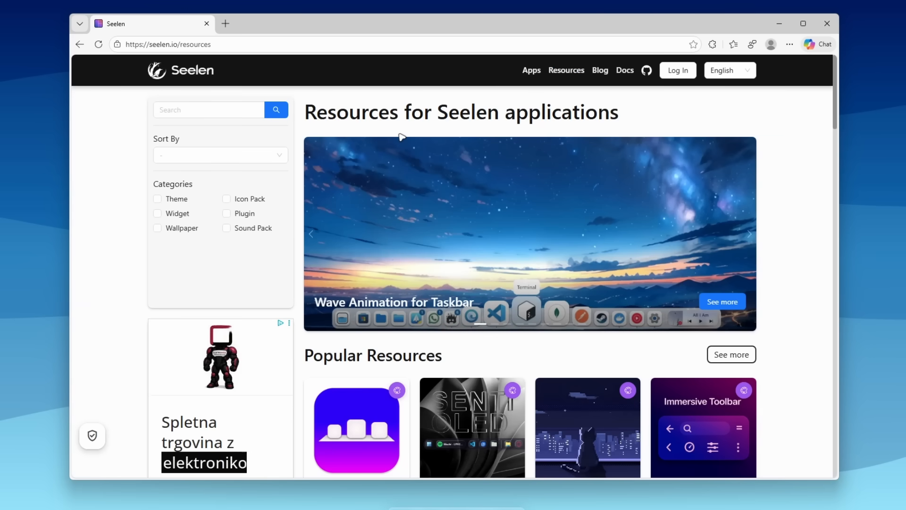
{"action": "mouse_move", "coordinate": [424, 147]}
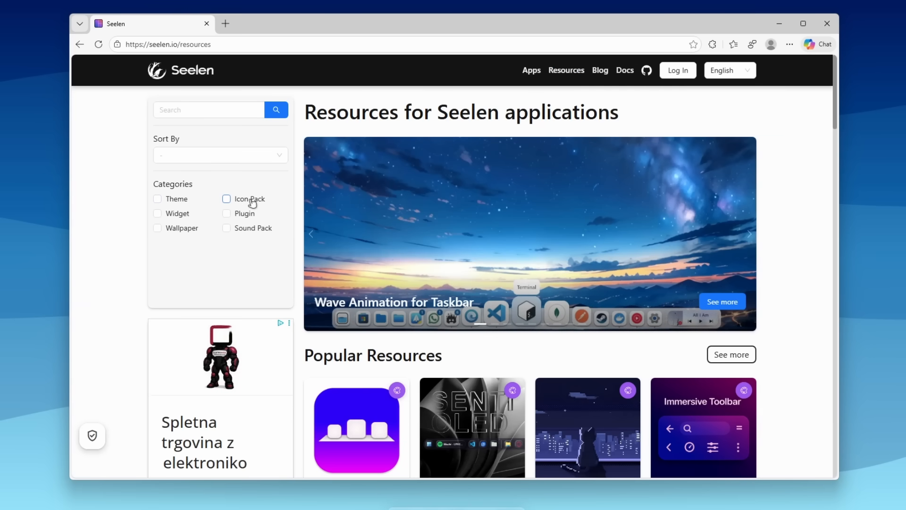
{"action": "mouse_move", "coordinate": [192, 234]}
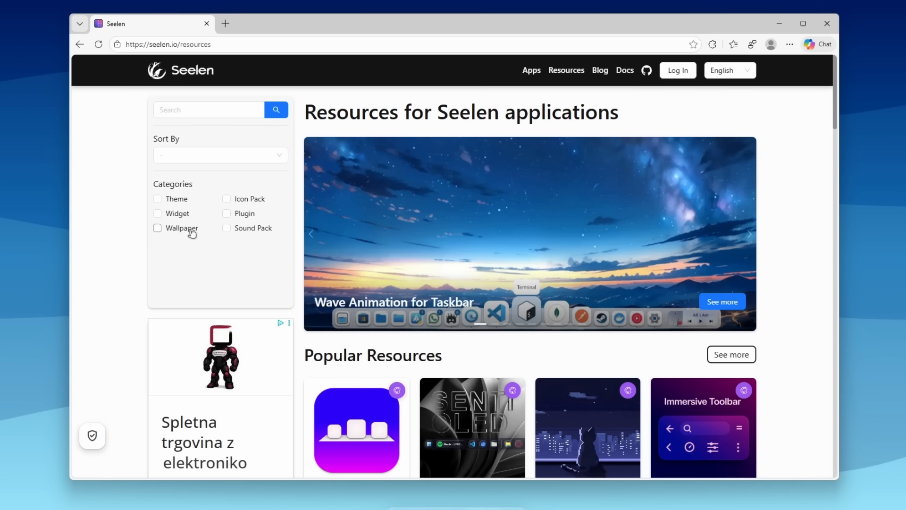
{"action": "mouse_move", "coordinate": [436, 224]}
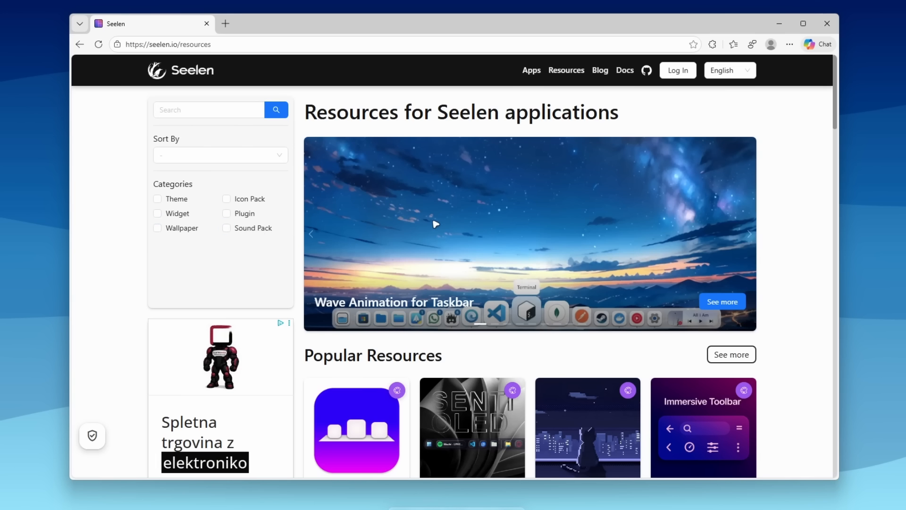
{"action": "scroll", "scroll_direction": "down", "scroll_amount": 3}
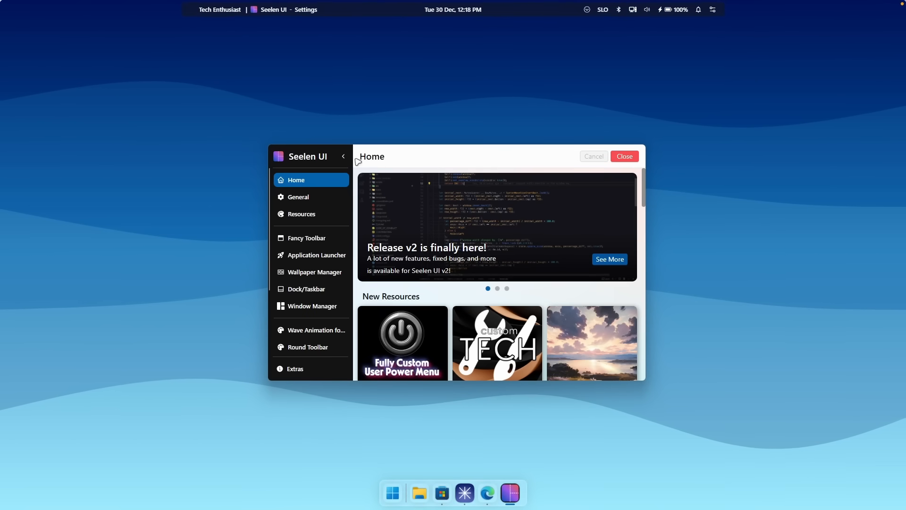
Browse Resources > Themes, reviewing Liquid Glass Dockbar, Wave Animation and Round Toolbar.
{"action": "left_click", "coordinate": [298, 196]}
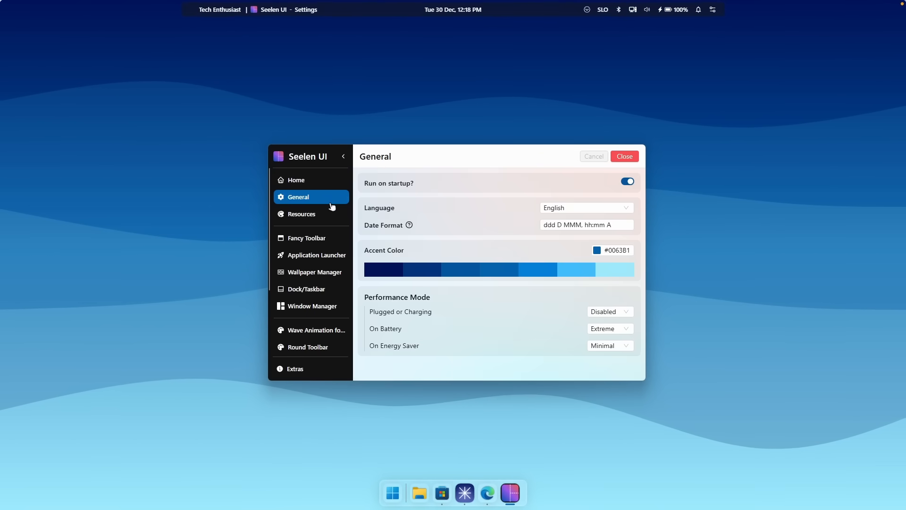
{"action": "left_click", "coordinate": [301, 214]}
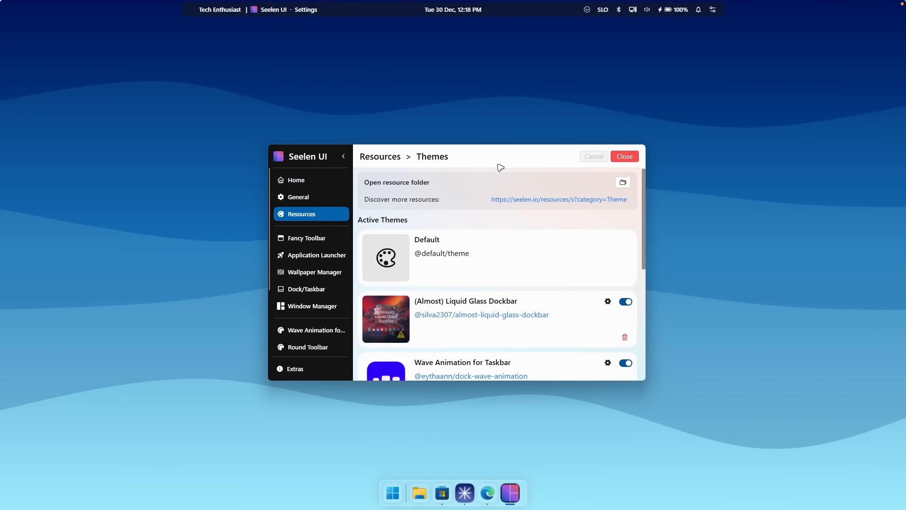
{"action": "mouse_move", "coordinate": [484, 229]}
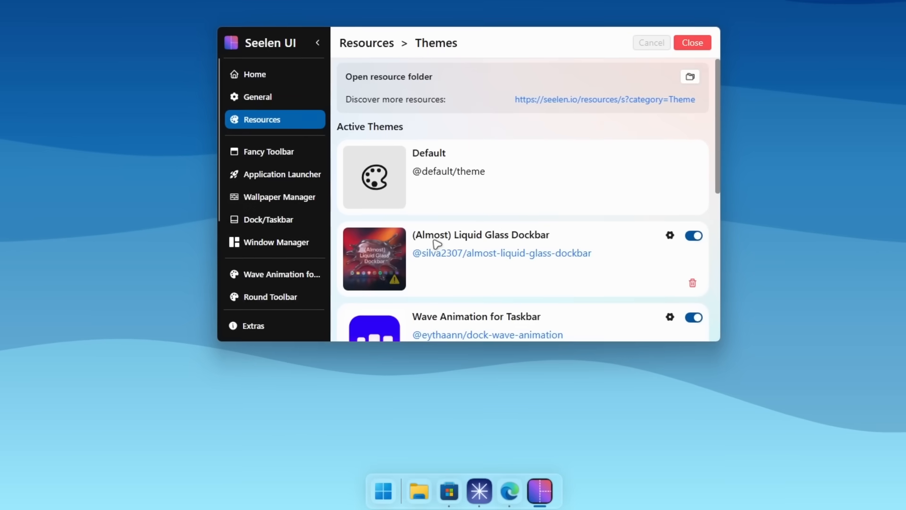
{"action": "mouse_move", "coordinate": [553, 439]}
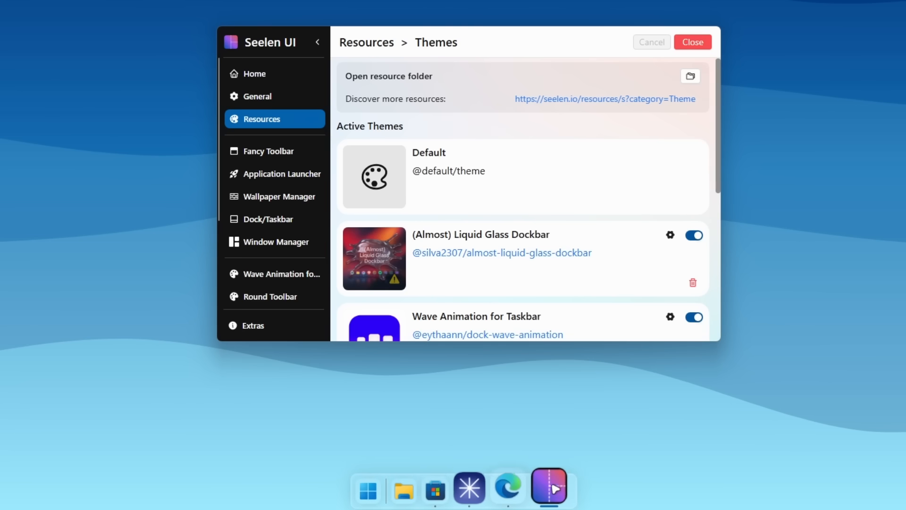
{"action": "scroll", "scroll_direction": "down", "scroll_amount": 3}
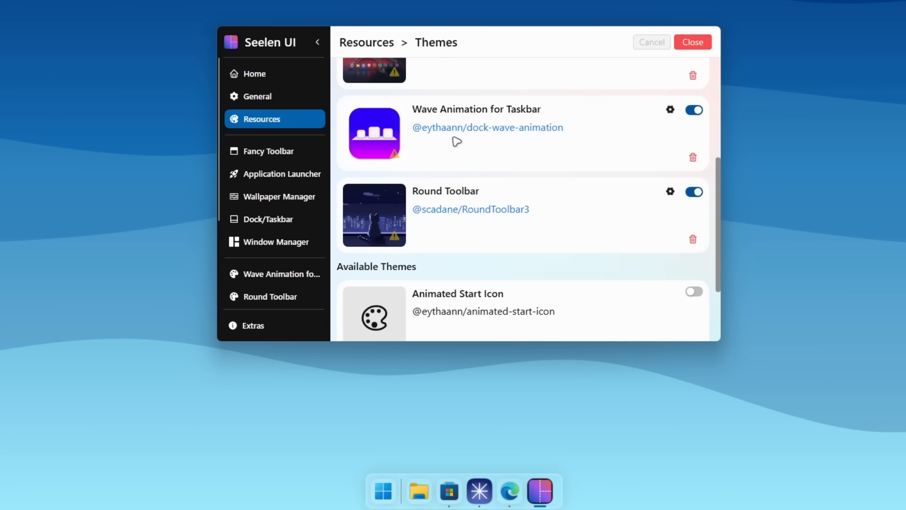
{"action": "mouse_move", "coordinate": [538, 119]}
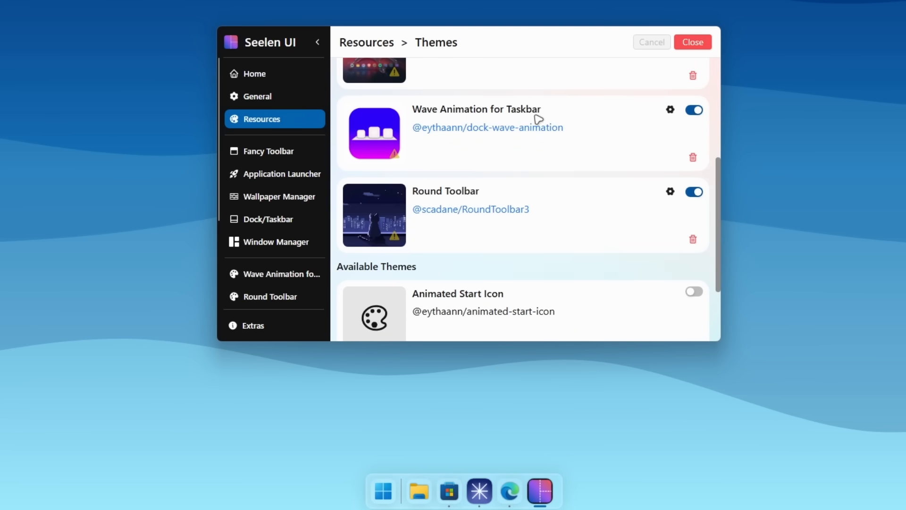
{"action": "mouse_move", "coordinate": [497, 494]}
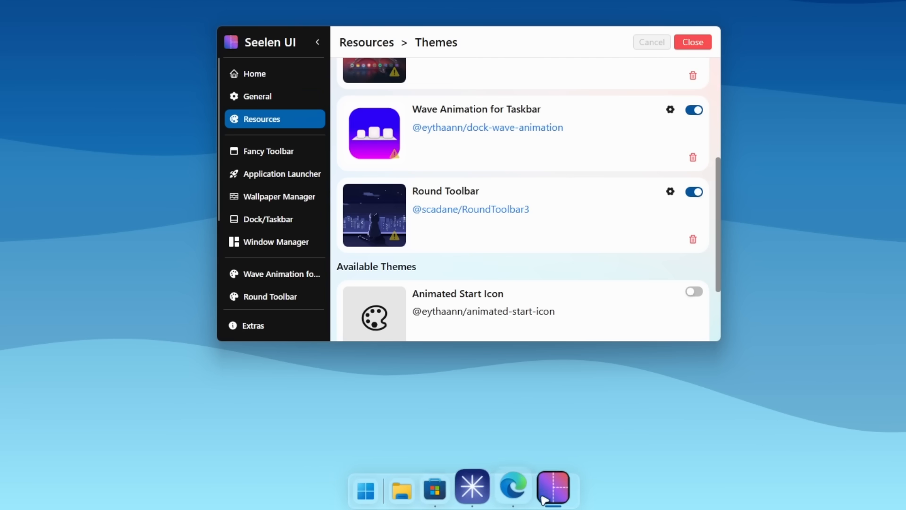
{"action": "mouse_move", "coordinate": [420, 197]}
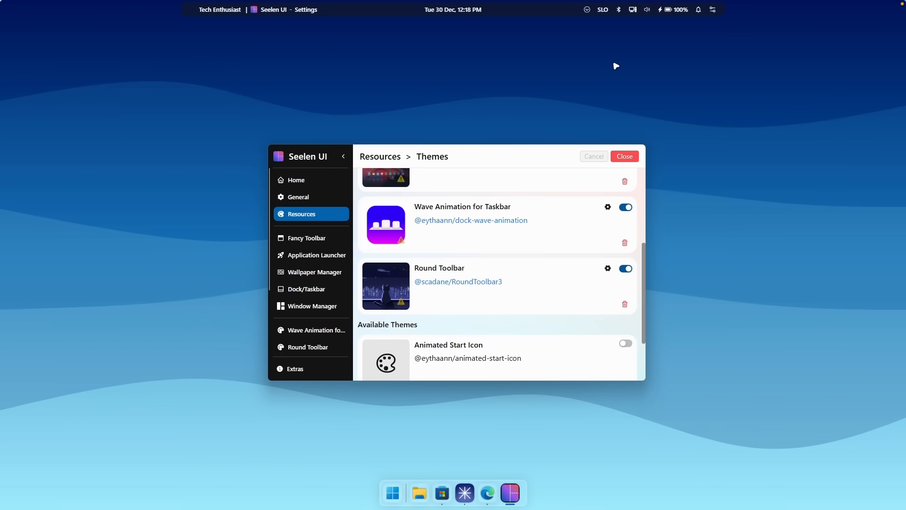
{"action": "scroll", "scroll_direction": "up", "scroll_amount": 3}
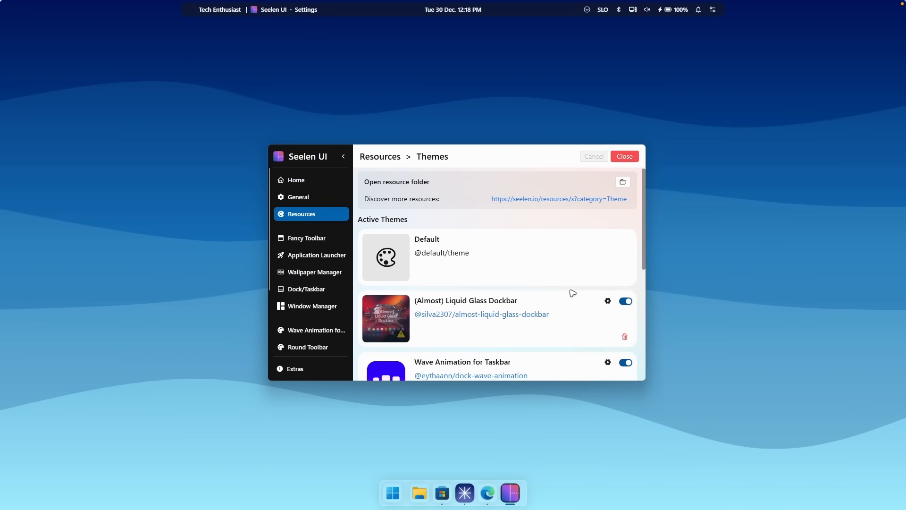
{"action": "left_click", "coordinate": [608, 301]}
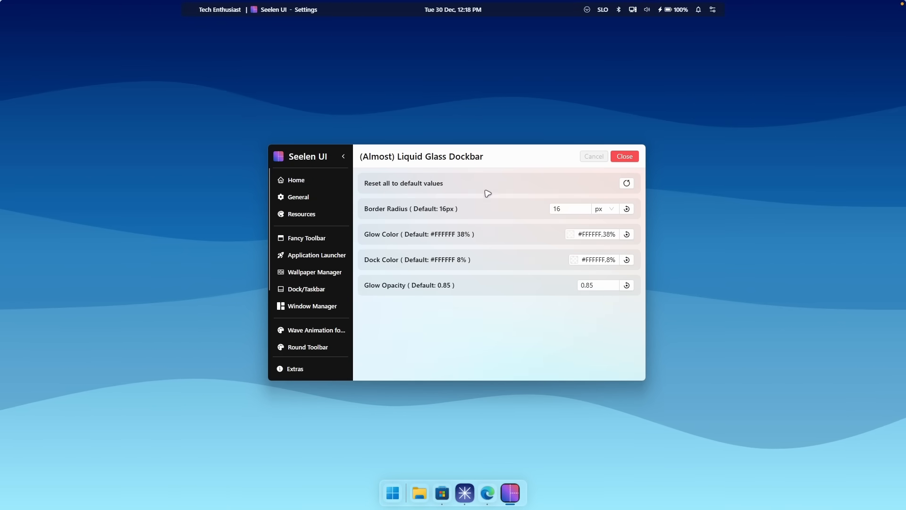
{"action": "mouse_move", "coordinate": [301, 214]}
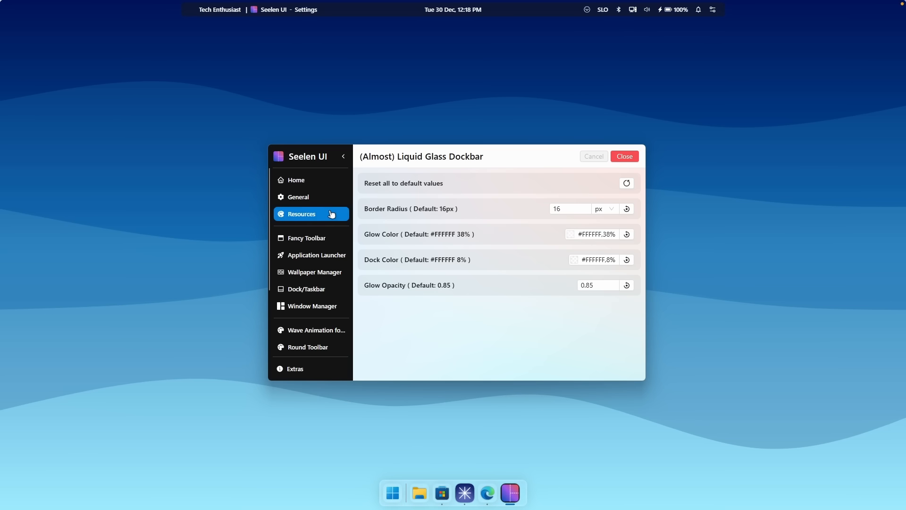
{"action": "left_click", "coordinate": [301, 214]}
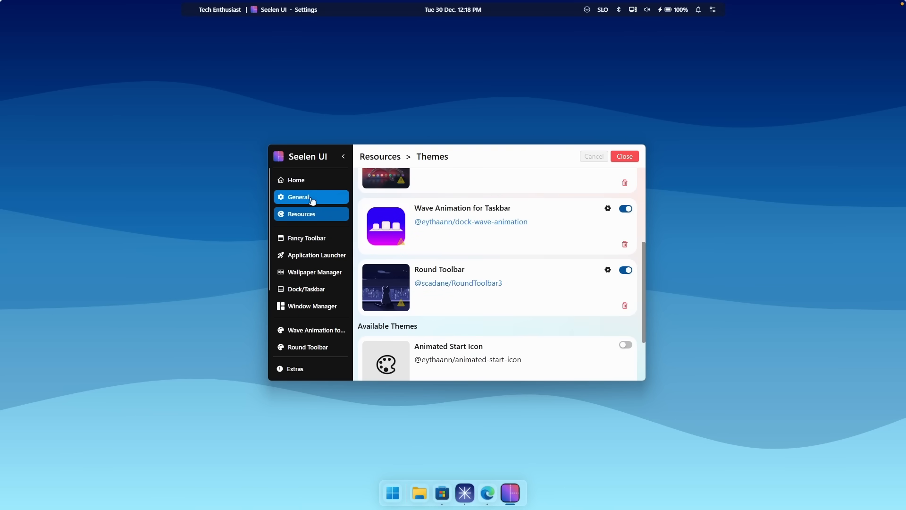
View the Icon Packs page showing System and Windows 11 Start Icon active, then return to Resources.
{"action": "left_click", "coordinate": [301, 214]}
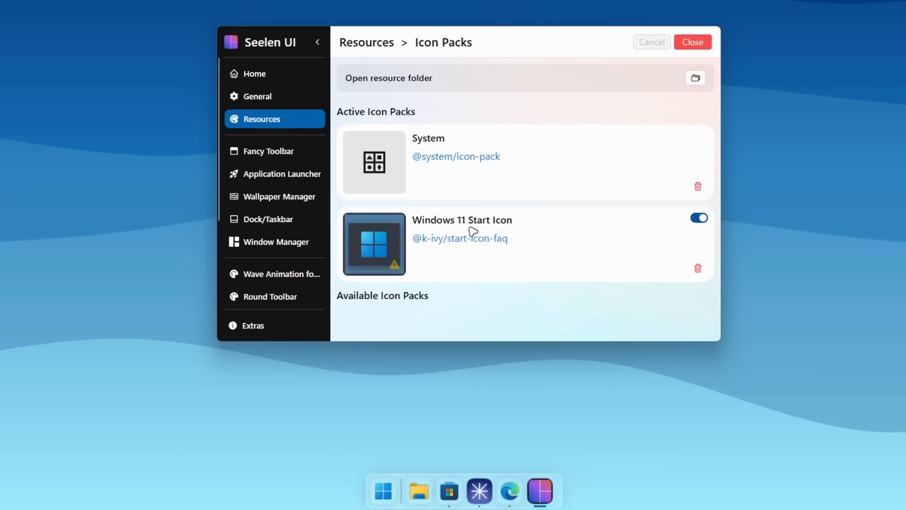
{"action": "mouse_move", "coordinate": [476, 422]}
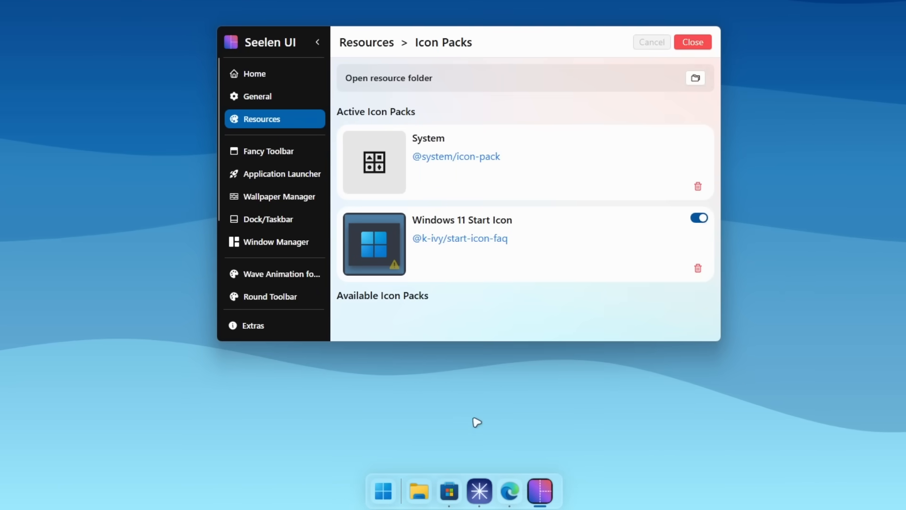
{"action": "mouse_move", "coordinate": [381, 490]}
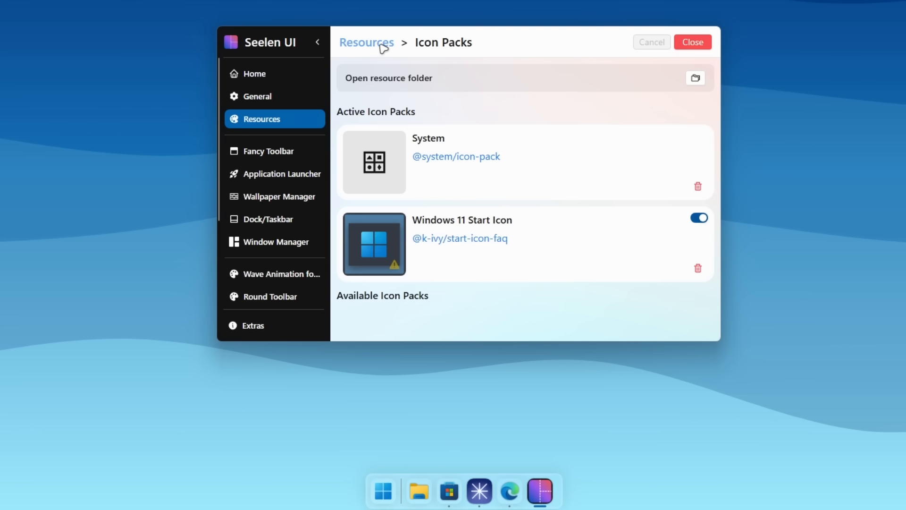
{"action": "left_click", "coordinate": [366, 42]}
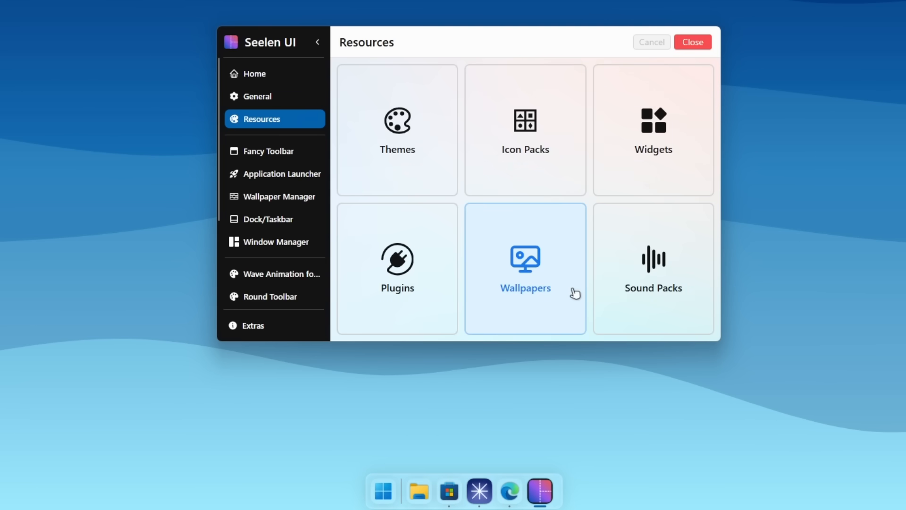
{"action": "mouse_move", "coordinate": [680, 213]}
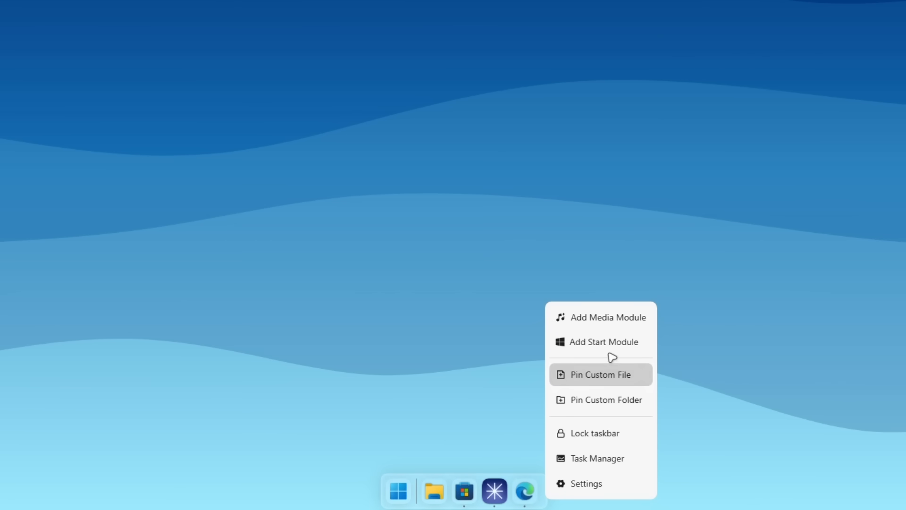
{"action": "mouse_move", "coordinate": [603, 342]}
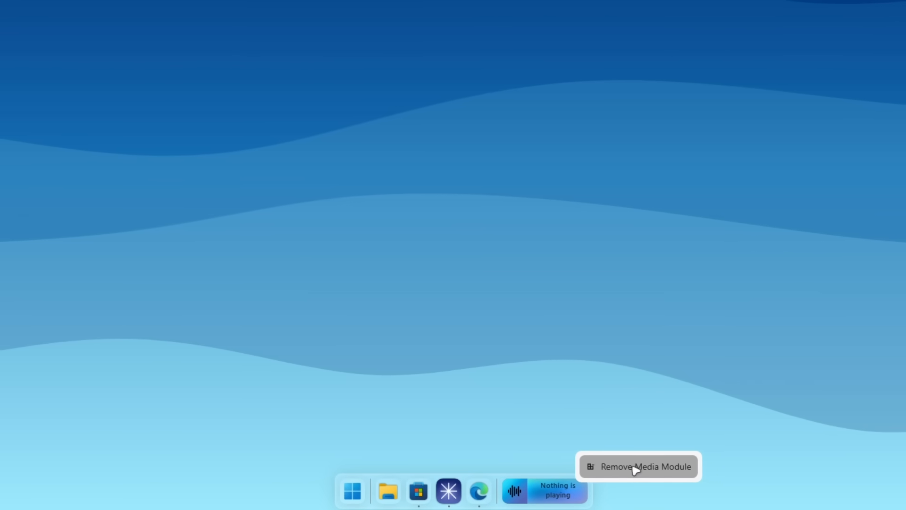
Remove the trial media module from the dock via its context menu.
{"action": "left_click", "coordinate": [646, 466]}
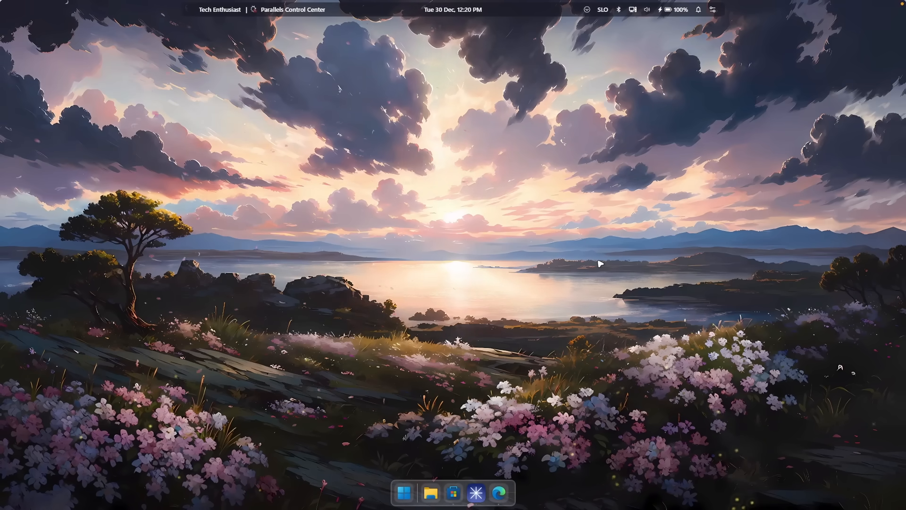
{"action": "mouse_move", "coordinate": [451, 57]}
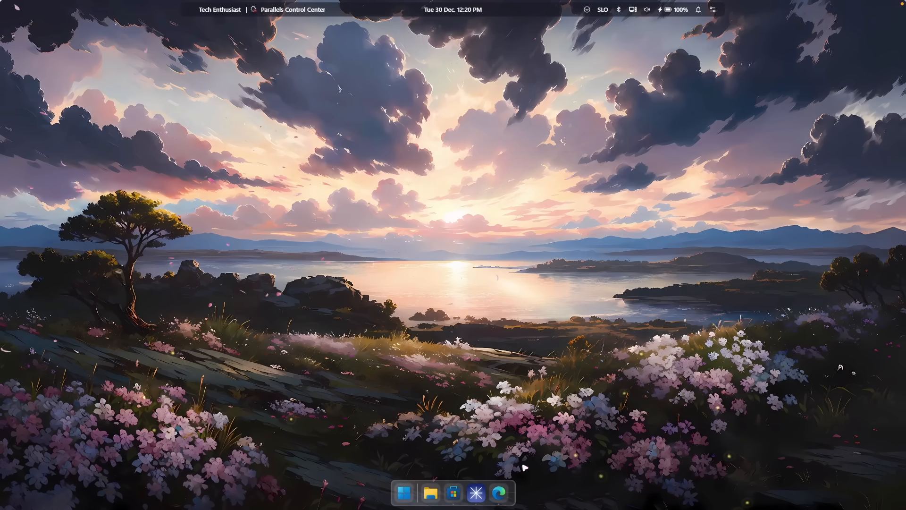
{"action": "mouse_move", "coordinate": [486, 294]}
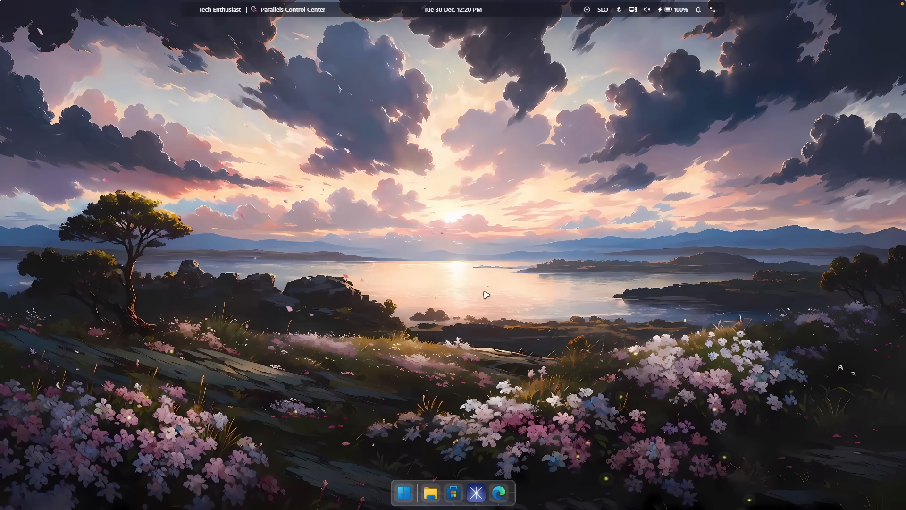
{"action": "mouse_move", "coordinate": [466, 251]}
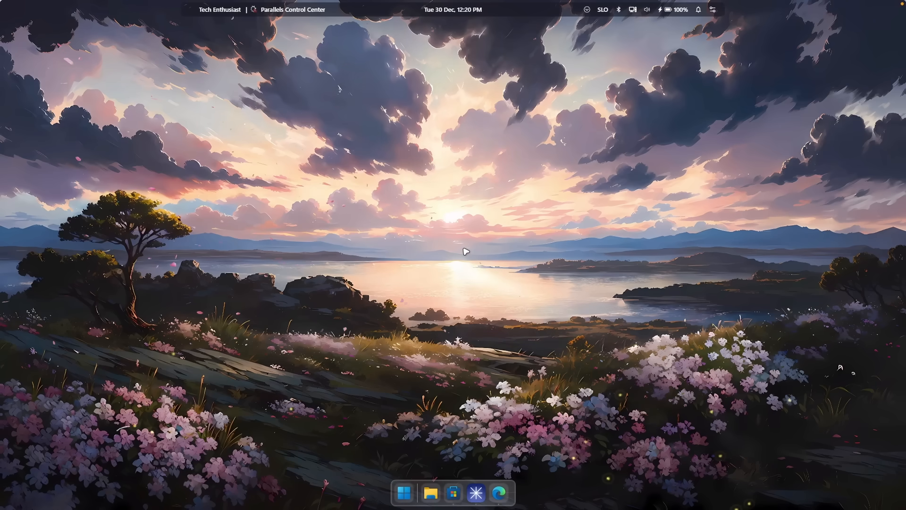